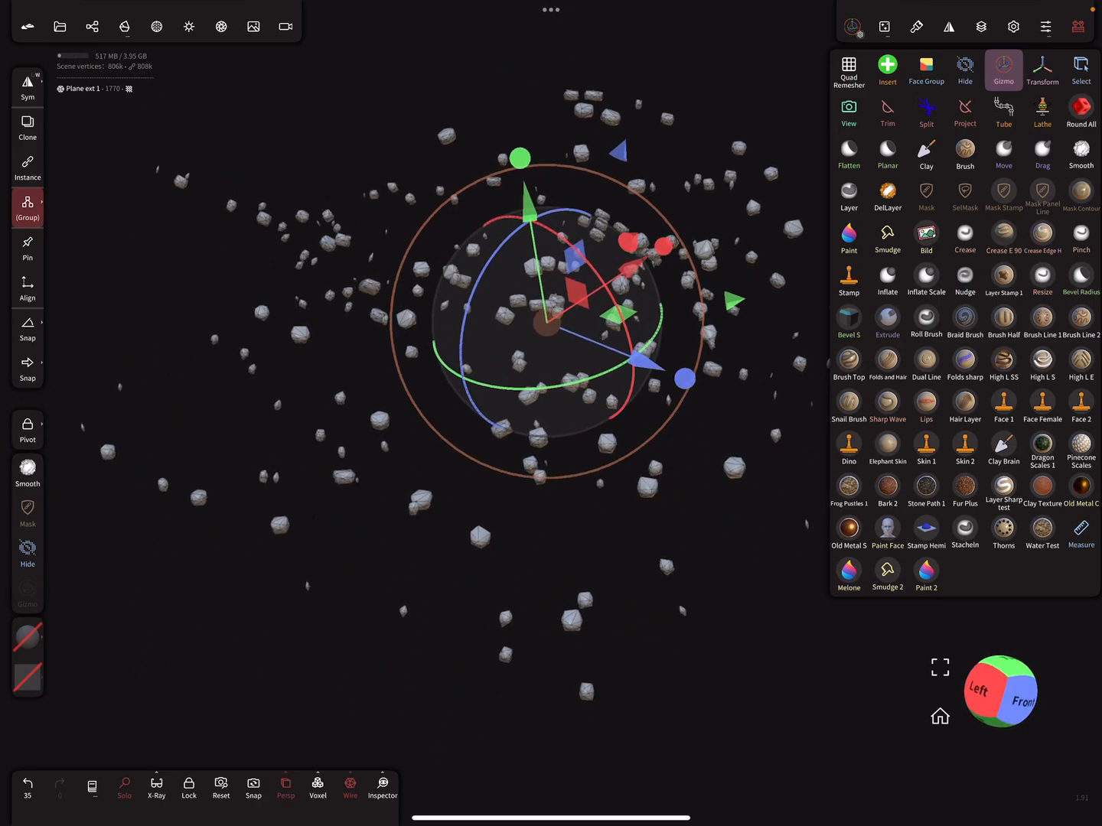
- Delete all the scattered rock objects from the Scene list, leaving zero vertices
{"action": "left_click", "coordinate": [92, 26]}
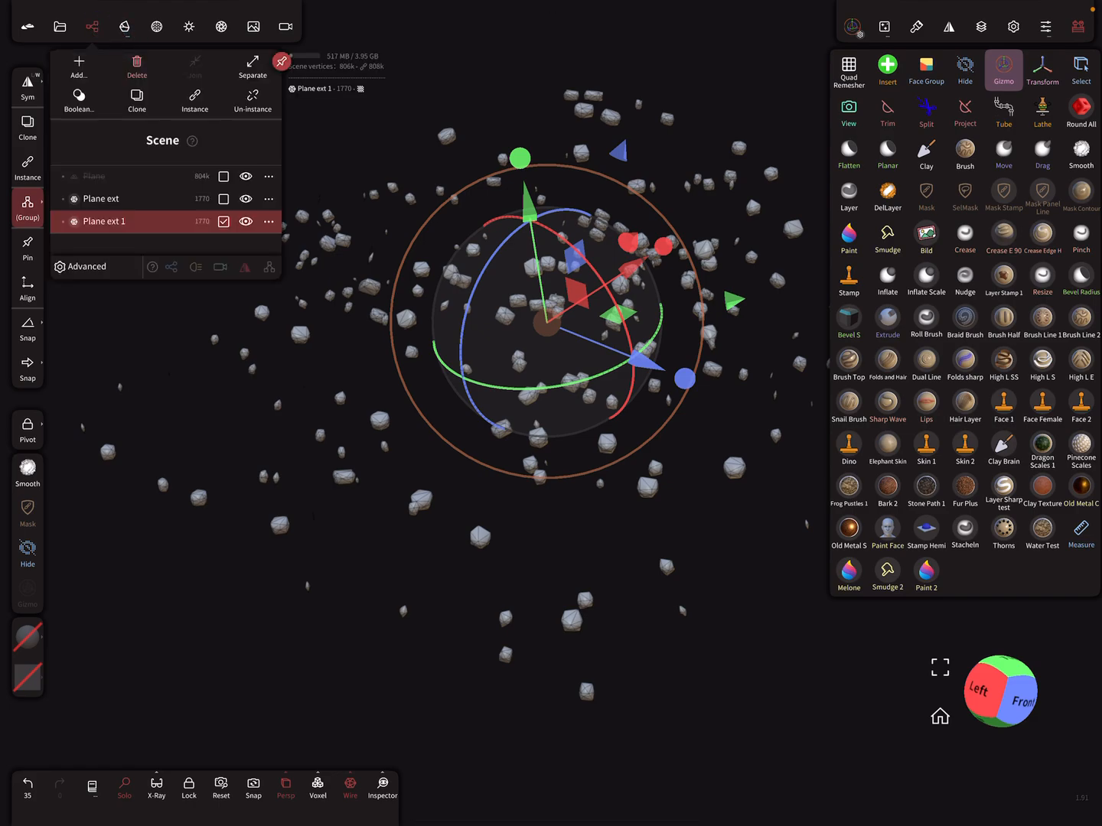
{"action": "left_click", "coordinate": [136, 65]}
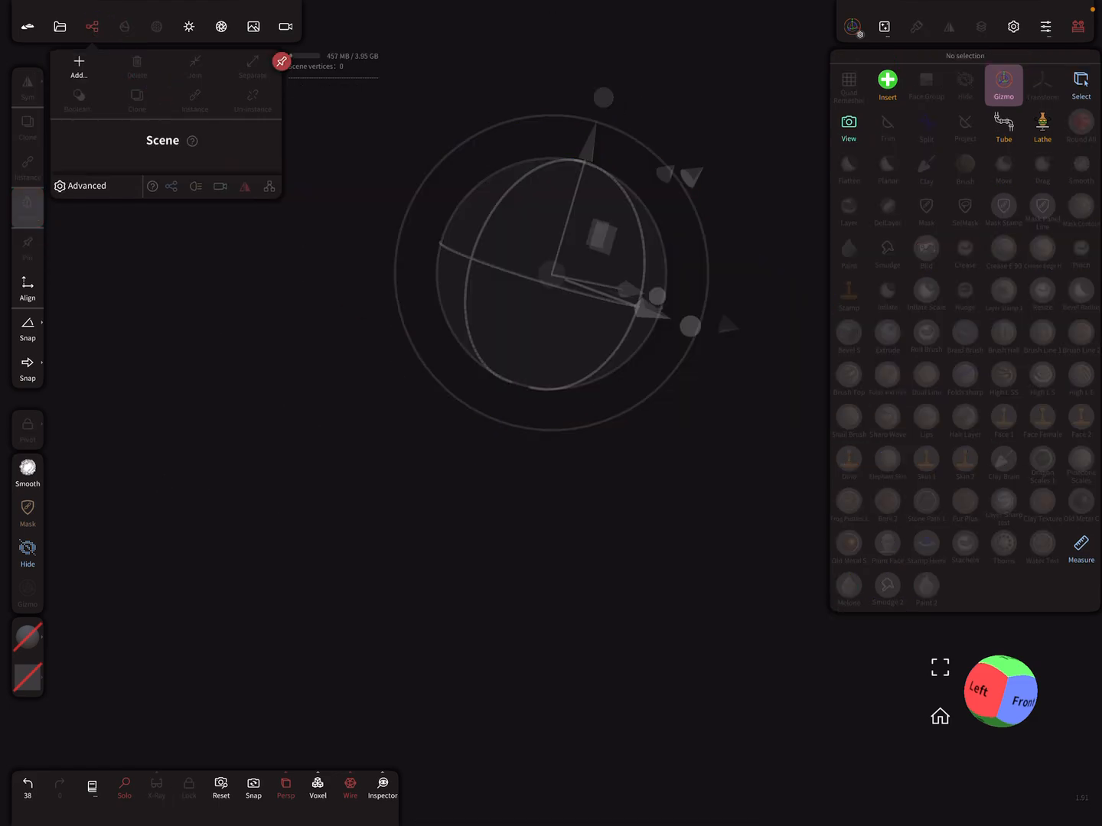
- Add a Plane primitive and validate it as a 576-vertex editable mesh
{"action": "left_click", "coordinate": [78, 65]}
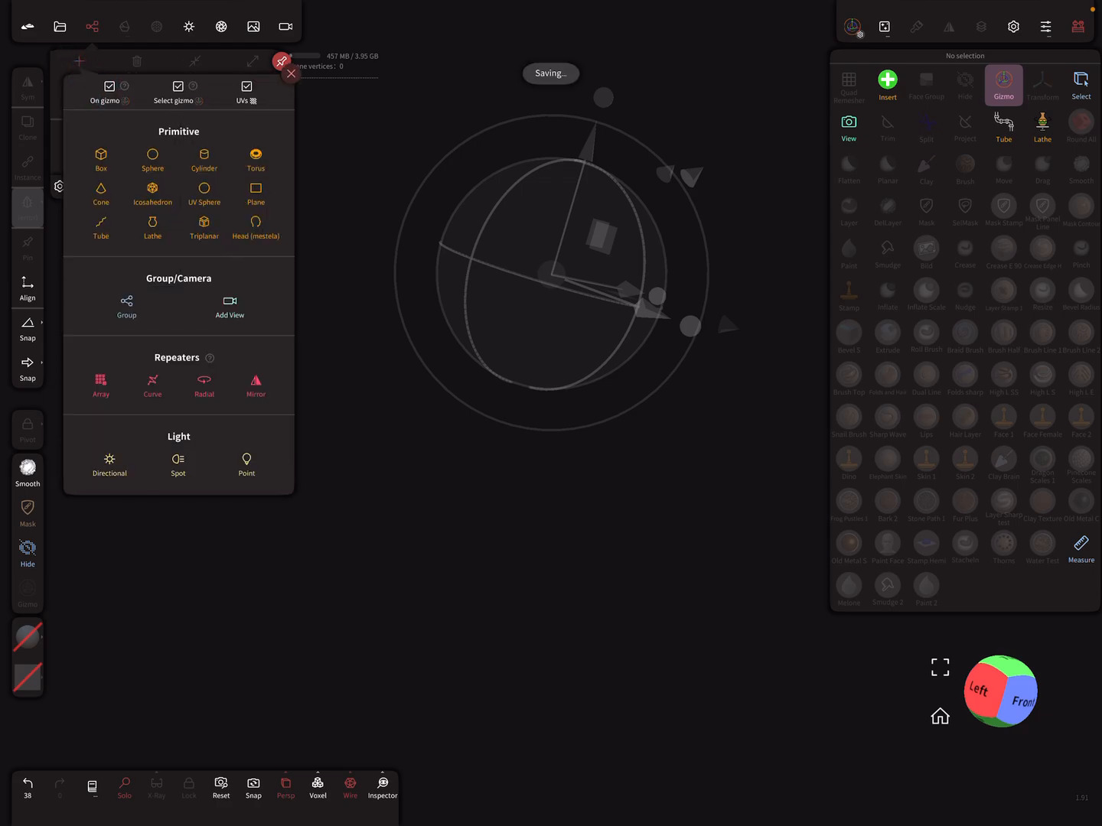
{"action": "left_click", "coordinate": [255, 194]}
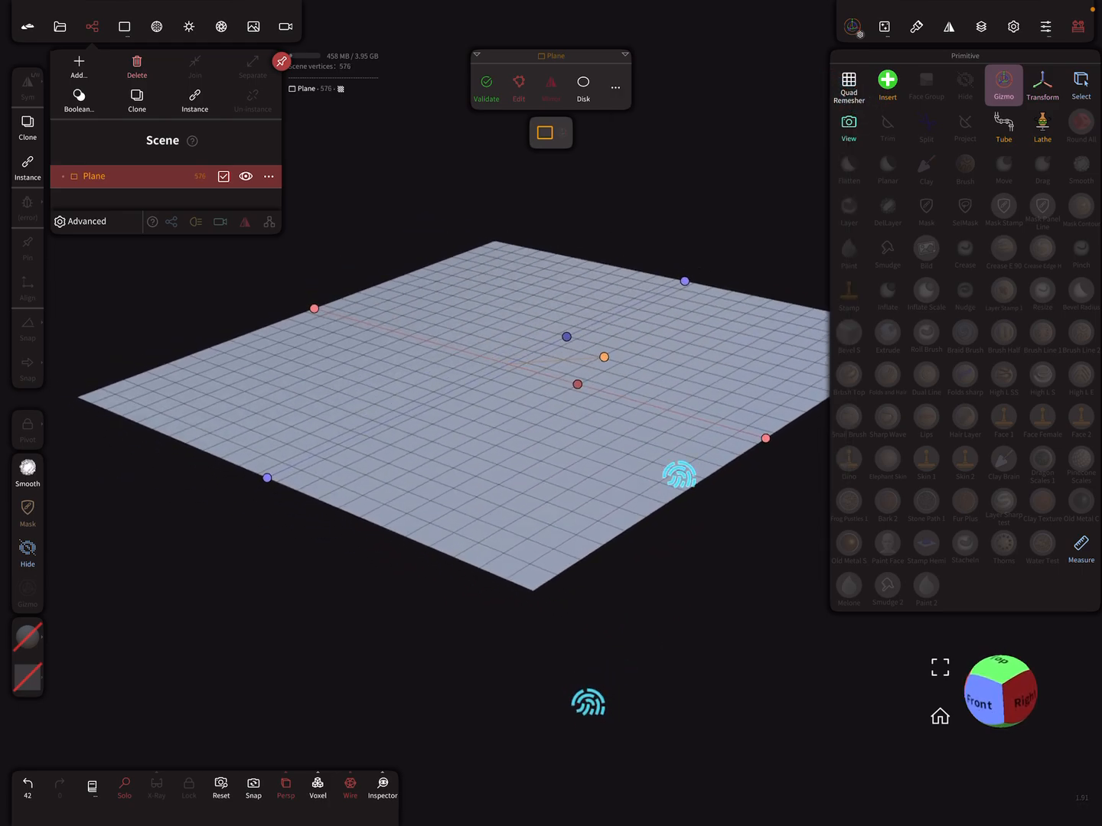
{"action": "left_click", "coordinate": [1003, 84]}
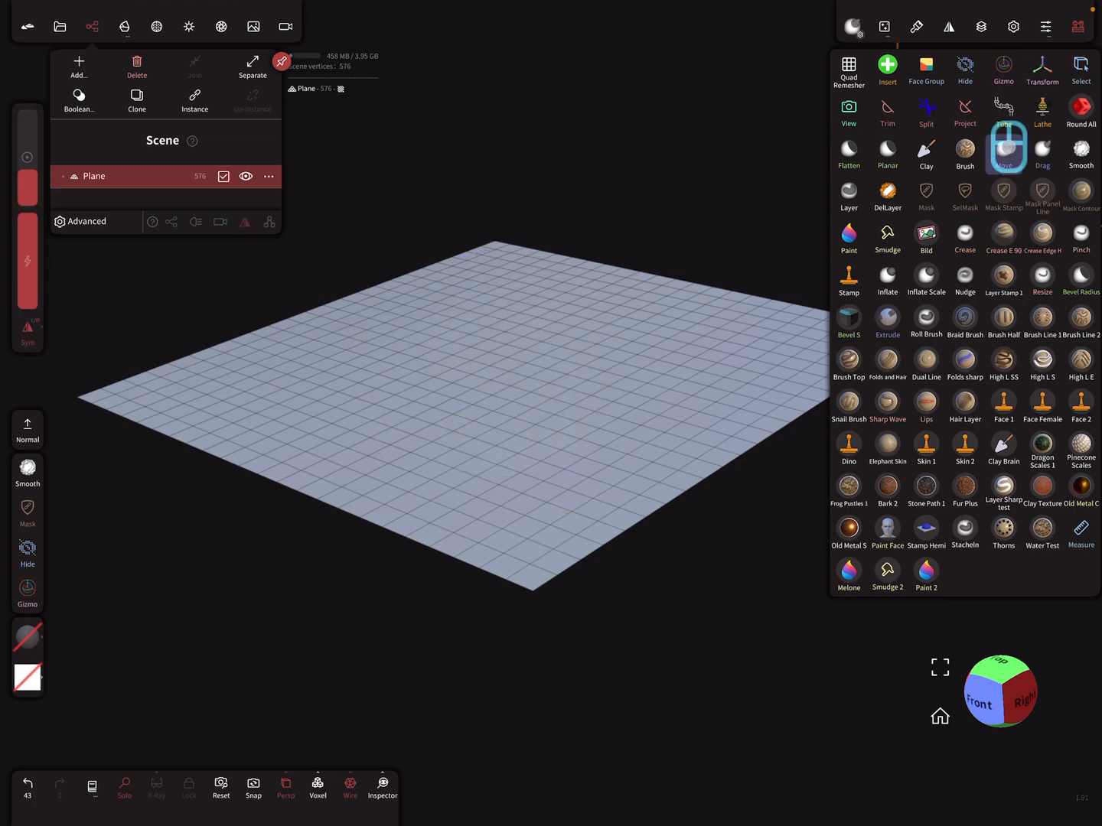
- Use the Move brush to push and pull smooth hills and ridges into the plane
{"action": "left_click", "coordinate": [1003, 153]}
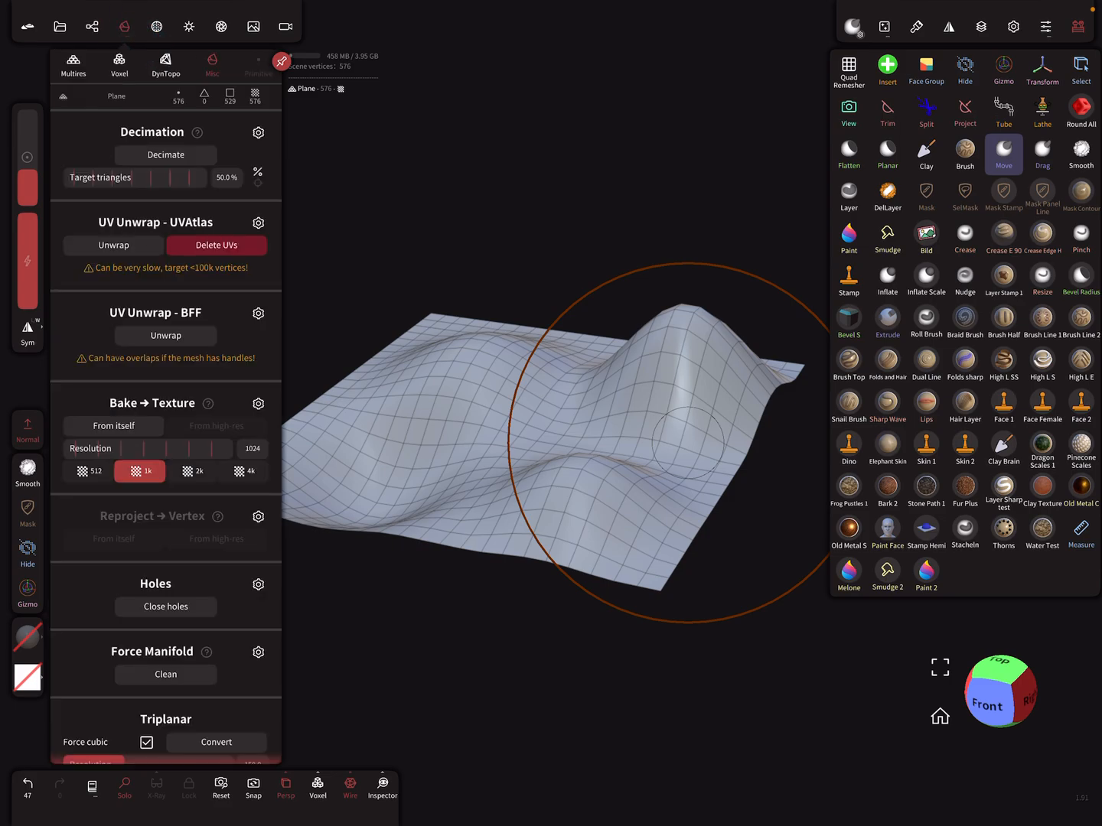
- Subdivide the sculpted plane with Multires to roughly 543k vertices
{"action": "left_click", "coordinate": [73, 65]}
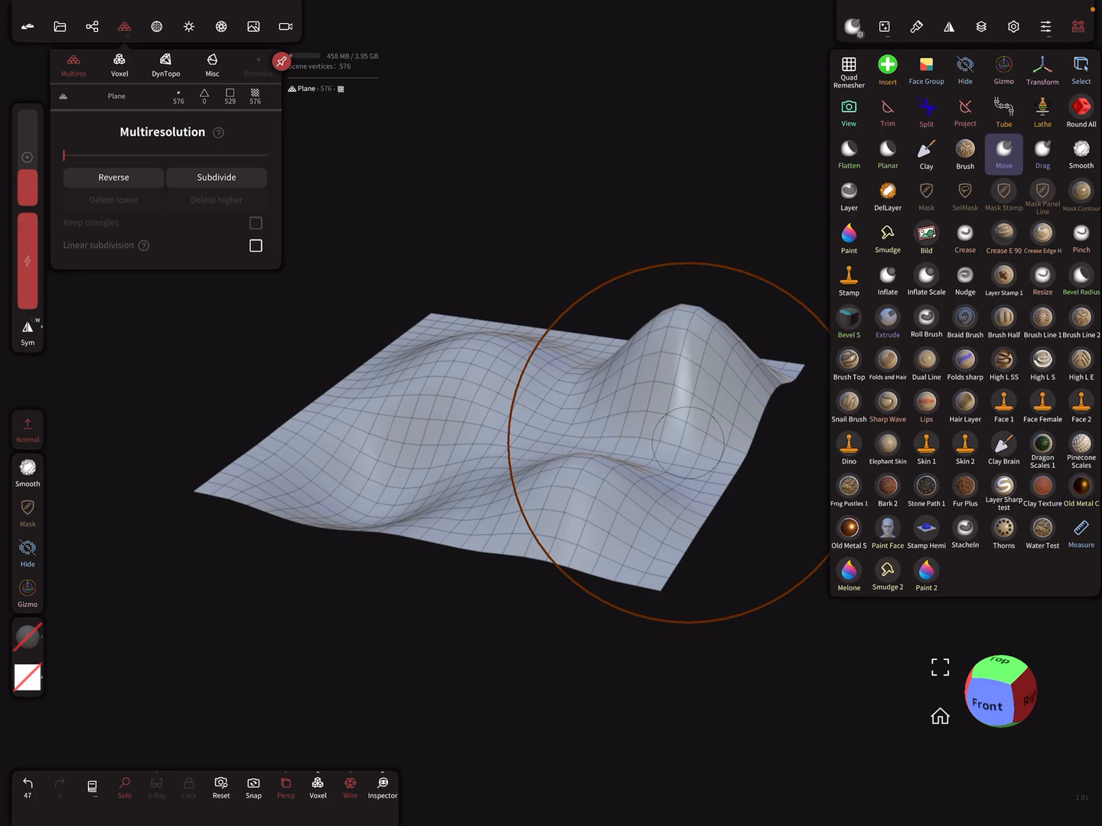
{"action": "left_click", "coordinate": [216, 177]}
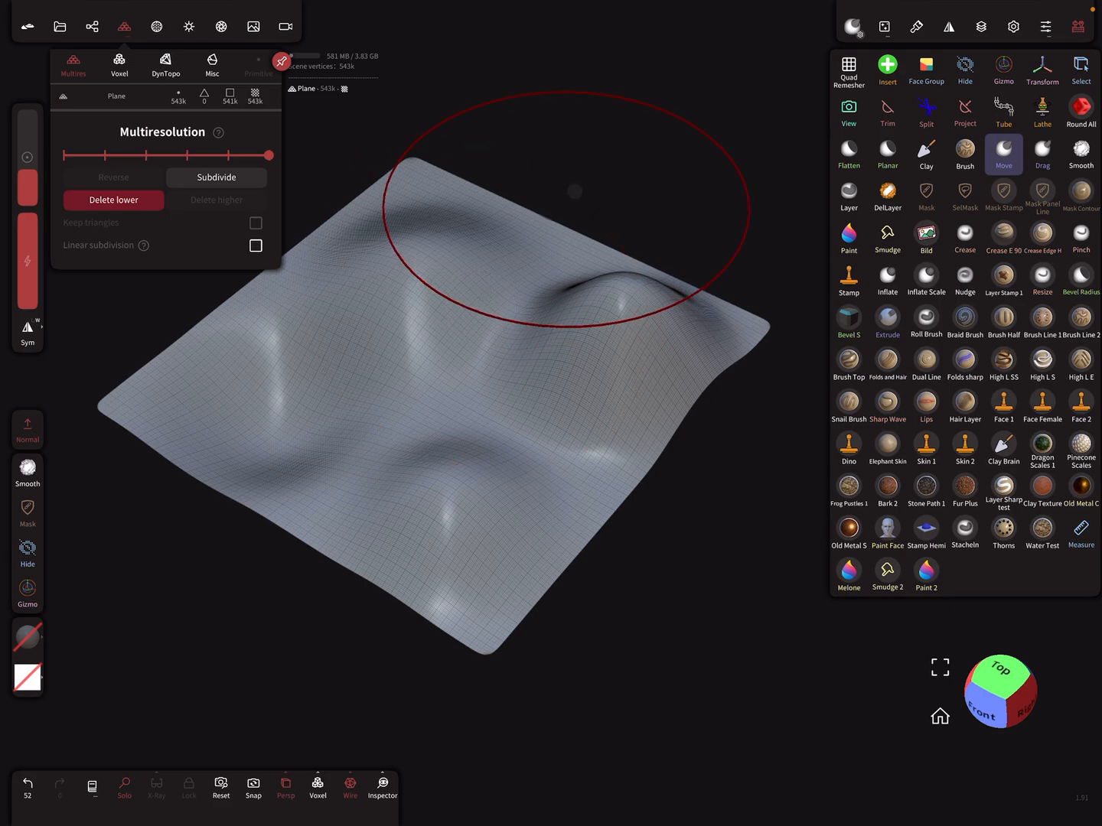
- Activate the Mask tool, randomize stroke translation, rotation and scale, and show Alpha options
{"action": "left_click", "coordinate": [925, 197]}
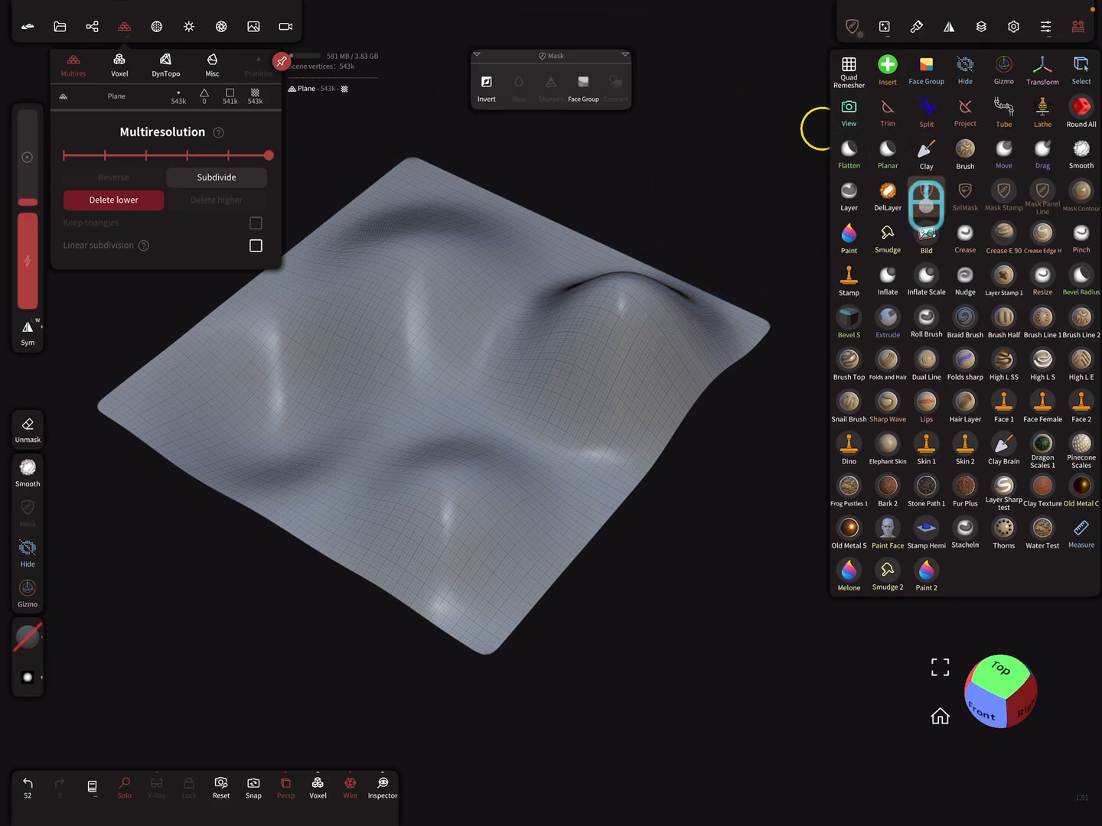
{"action": "left_click", "coordinate": [852, 27]}
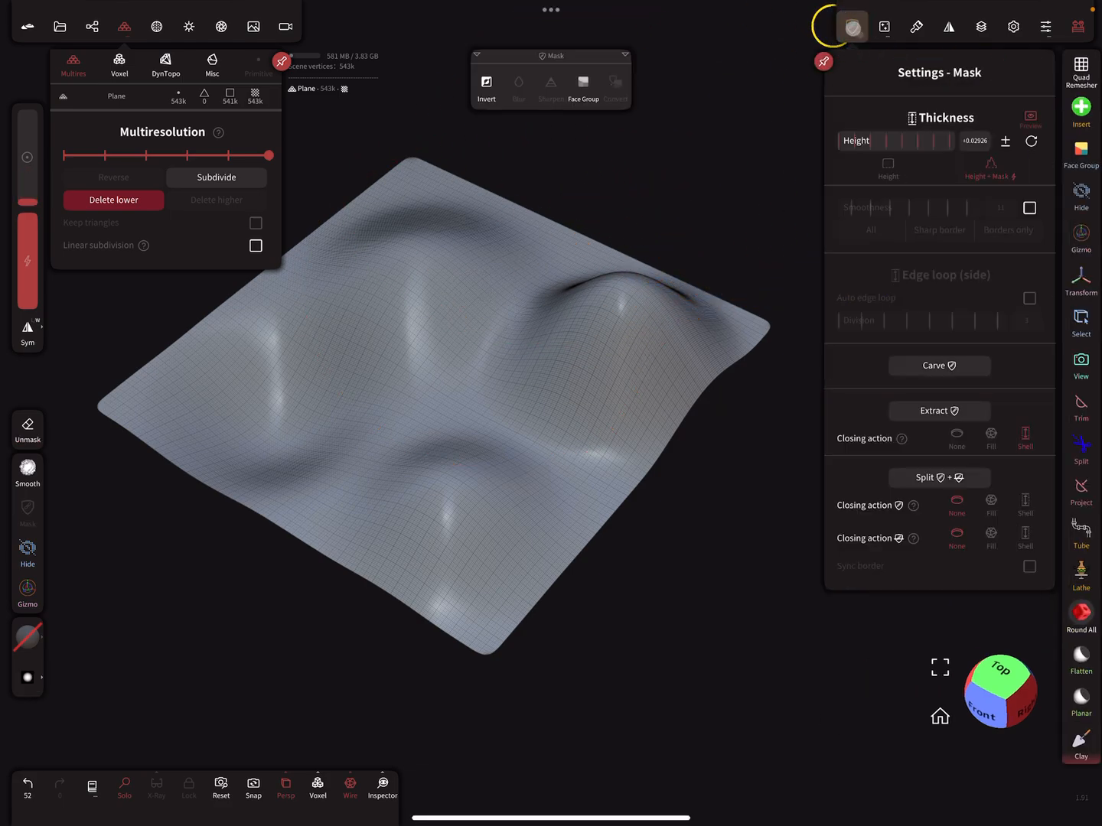
{"action": "left_click", "coordinate": [882, 27]}
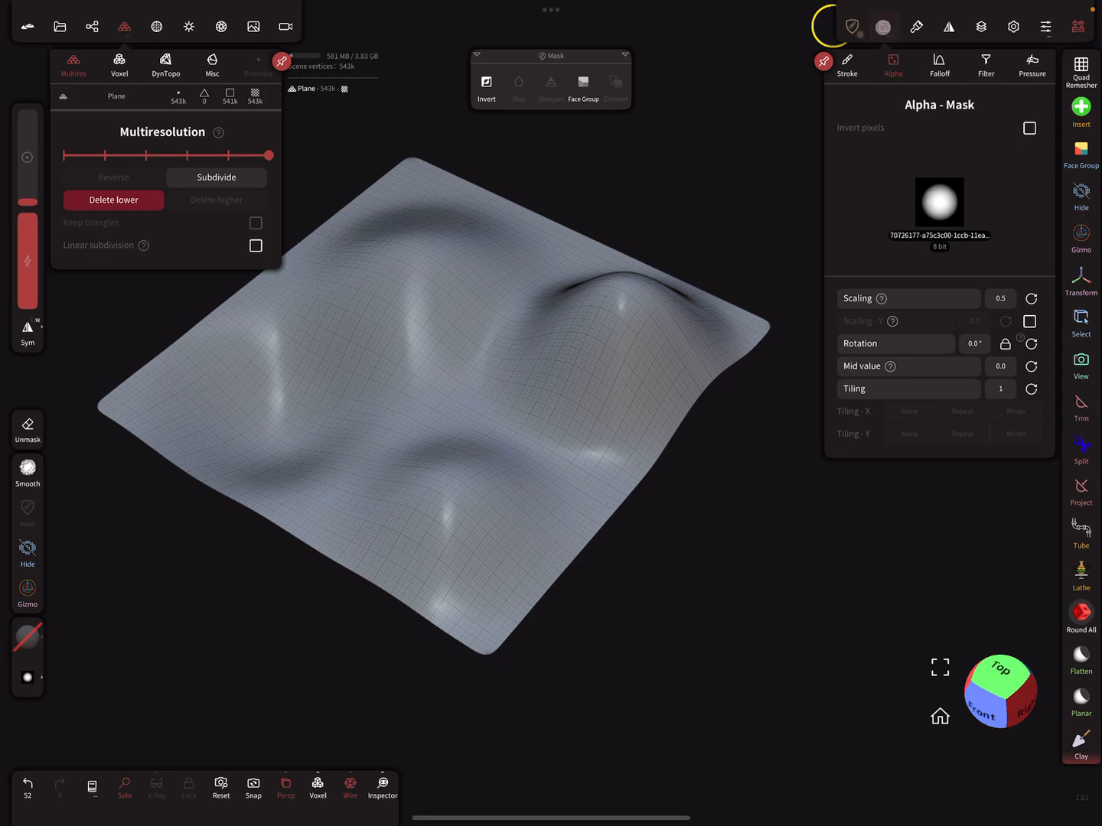
{"action": "left_click", "coordinate": [846, 66]}
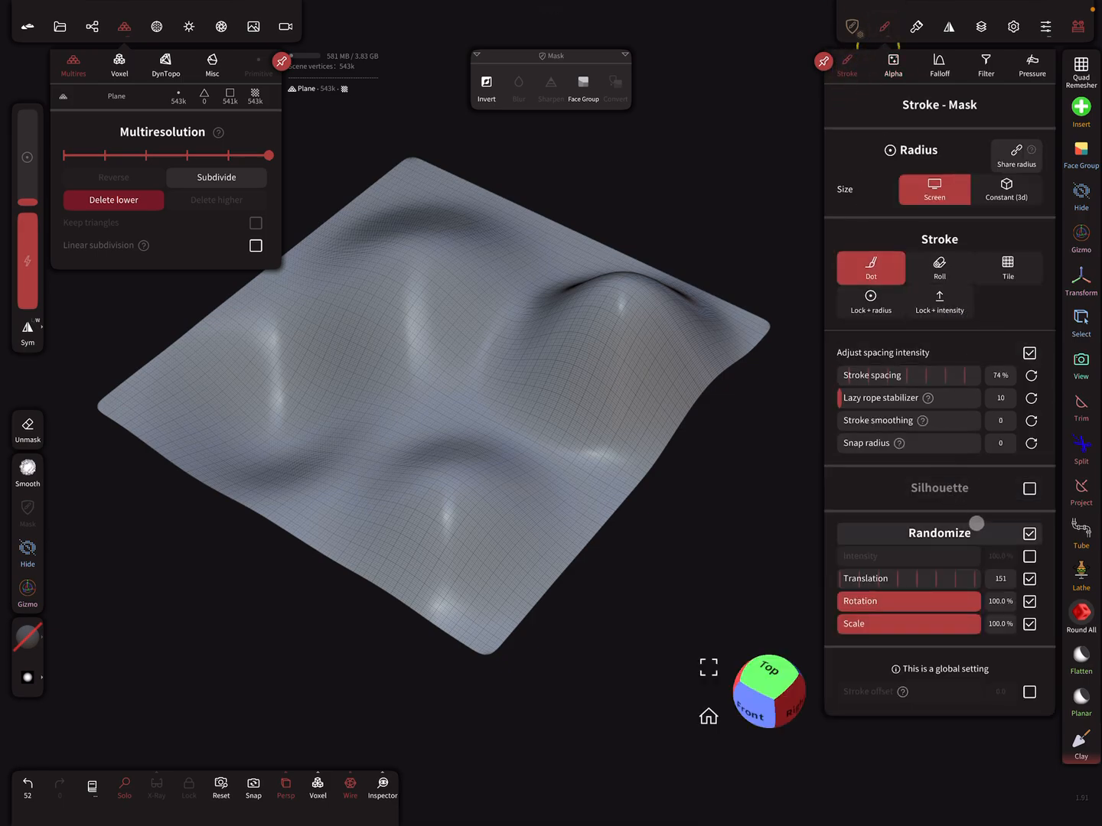
{"action": "left_click", "coordinate": [1030, 534]}
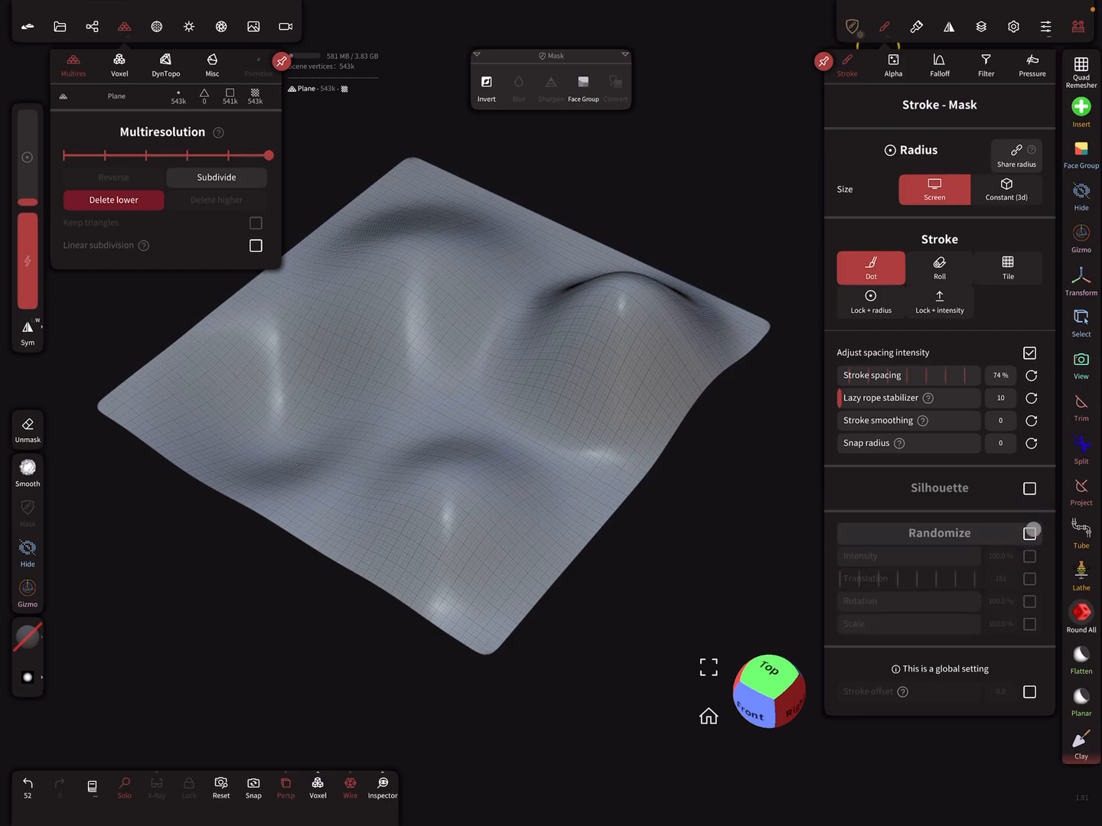
{"action": "left_click", "coordinate": [1029, 533]}
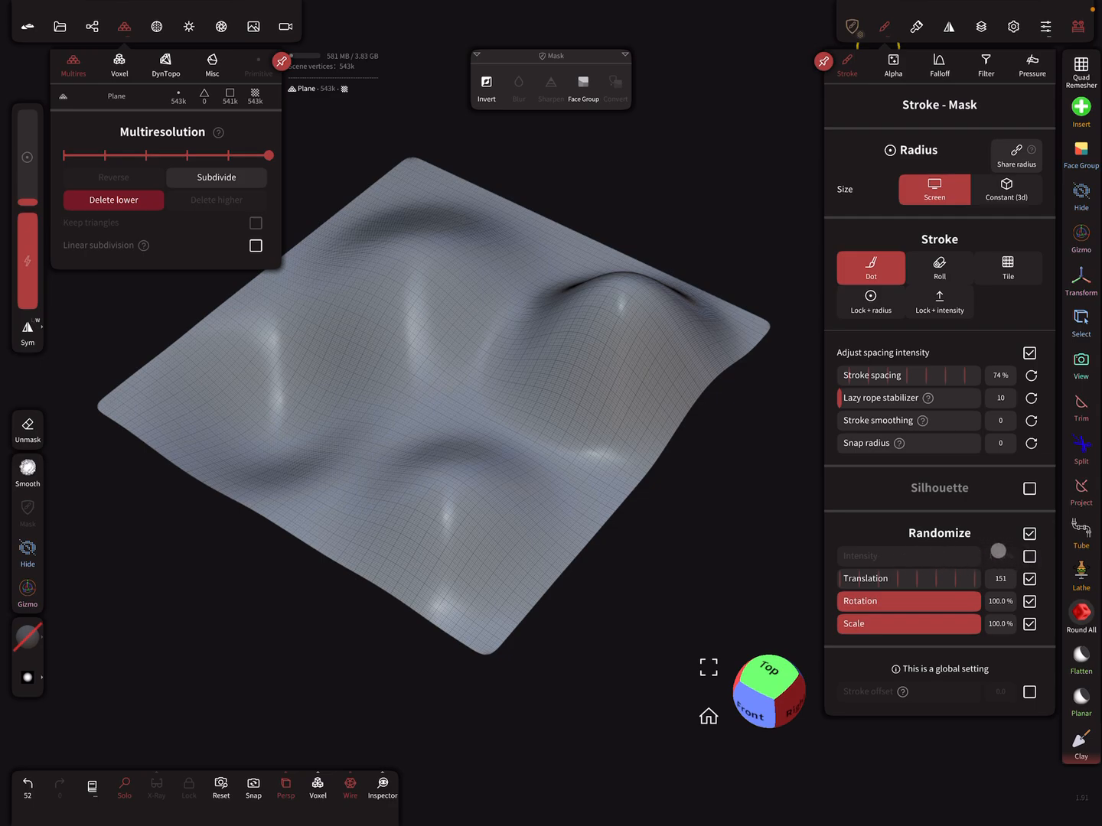
{"action": "left_click", "coordinate": [1030, 555]}
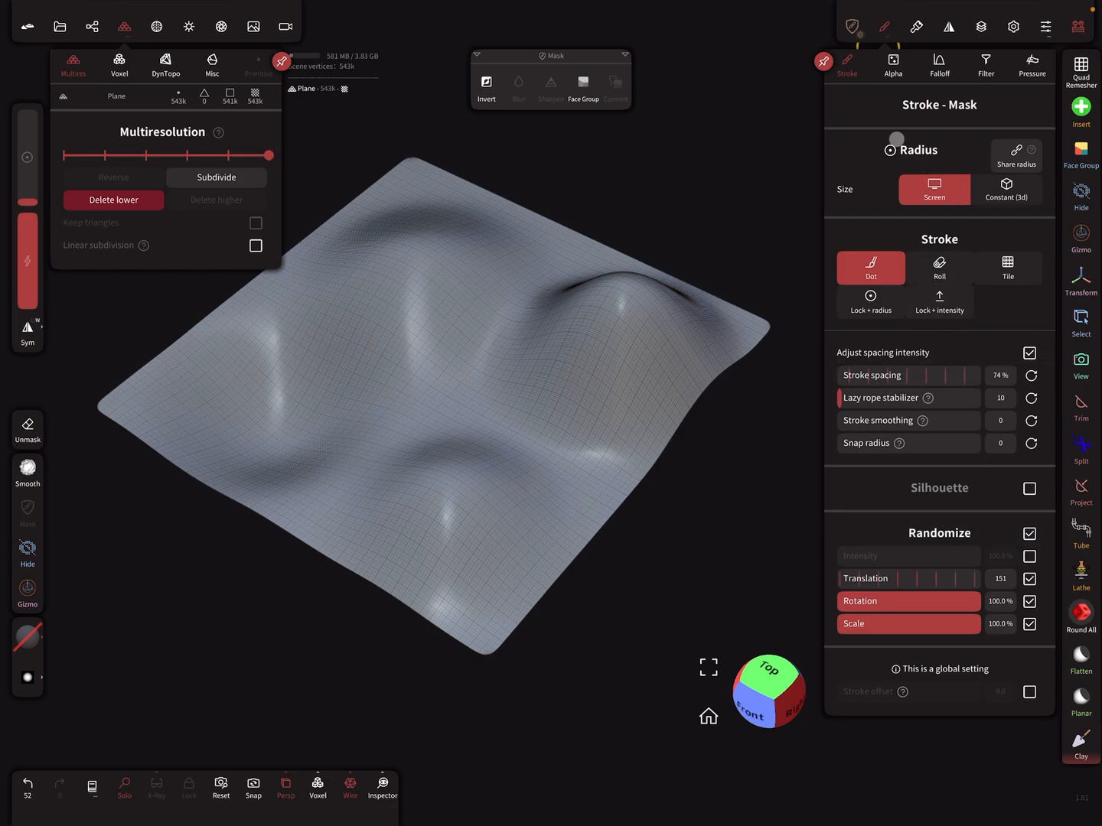
{"action": "left_click", "coordinate": [892, 65]}
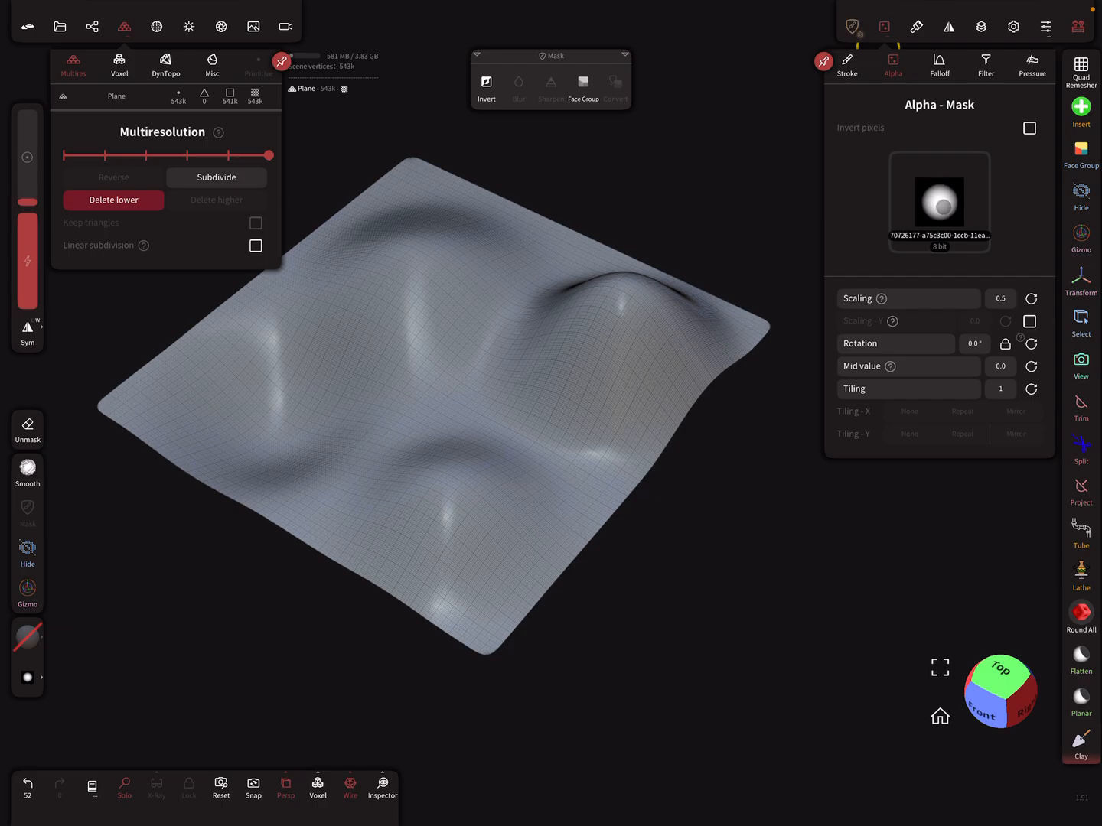
- Swap the mask's round alpha for the plain 'none' alpha, scaled to about 1.07
{"action": "left_click", "coordinate": [939, 201]}
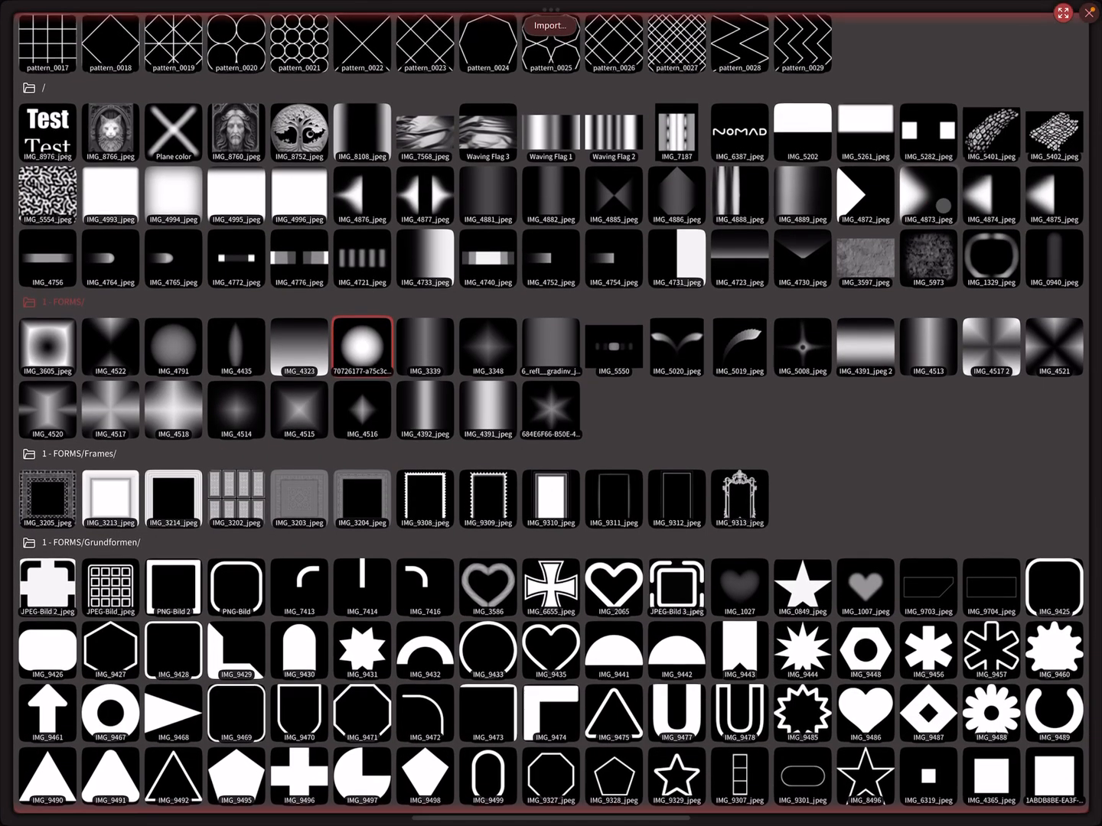
{"action": "scroll", "scroll_direction": "up", "scroll_amount": 3}
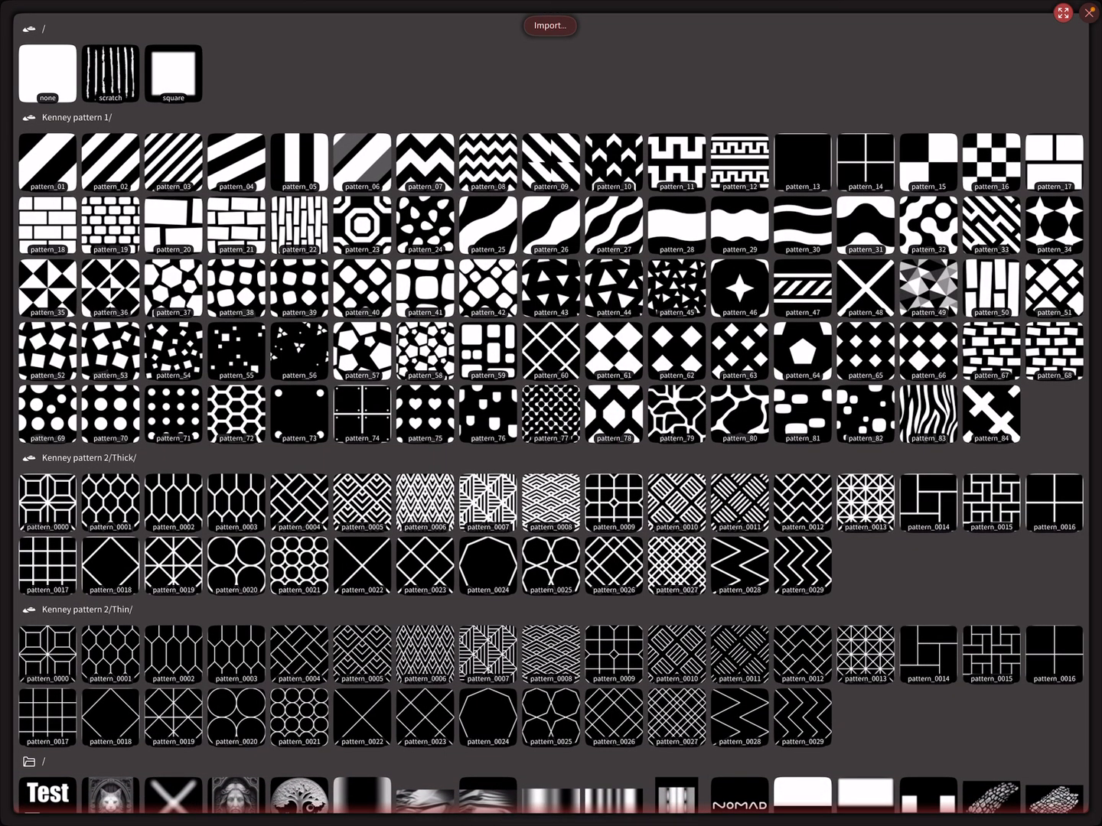
{"action": "left_click", "coordinate": [47, 72]}
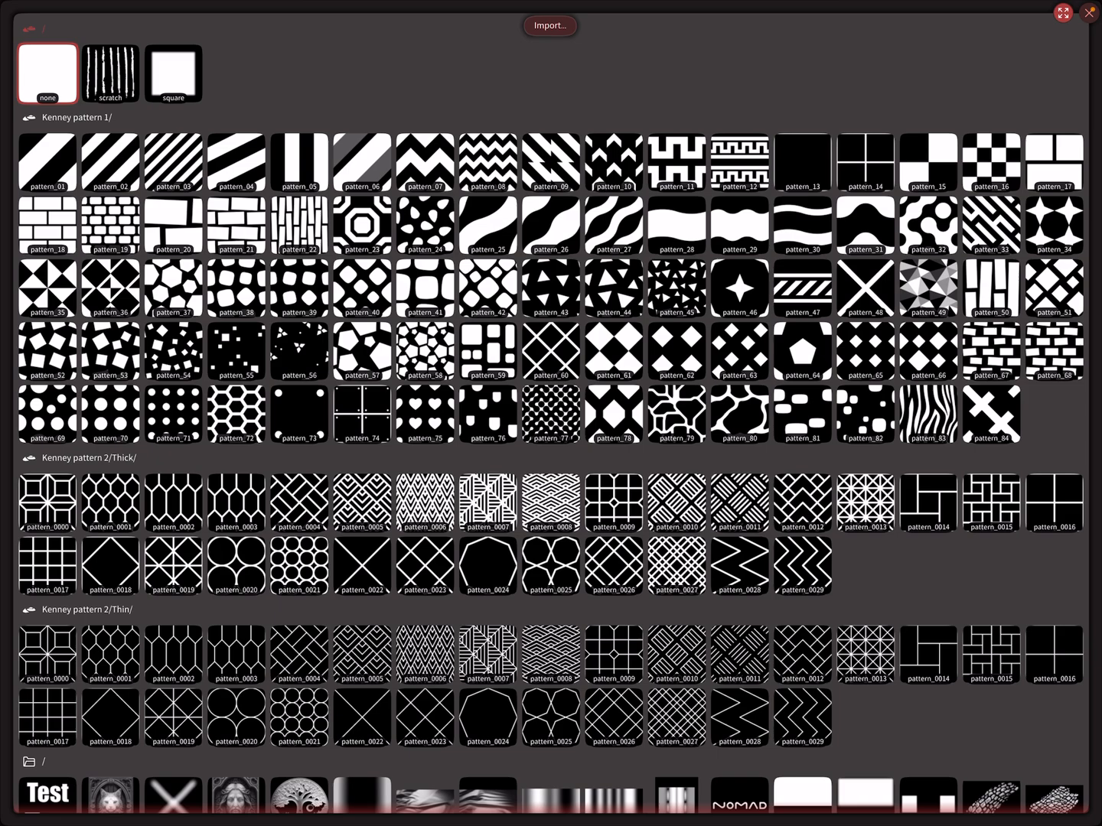
{"action": "left_click", "coordinate": [1088, 13]}
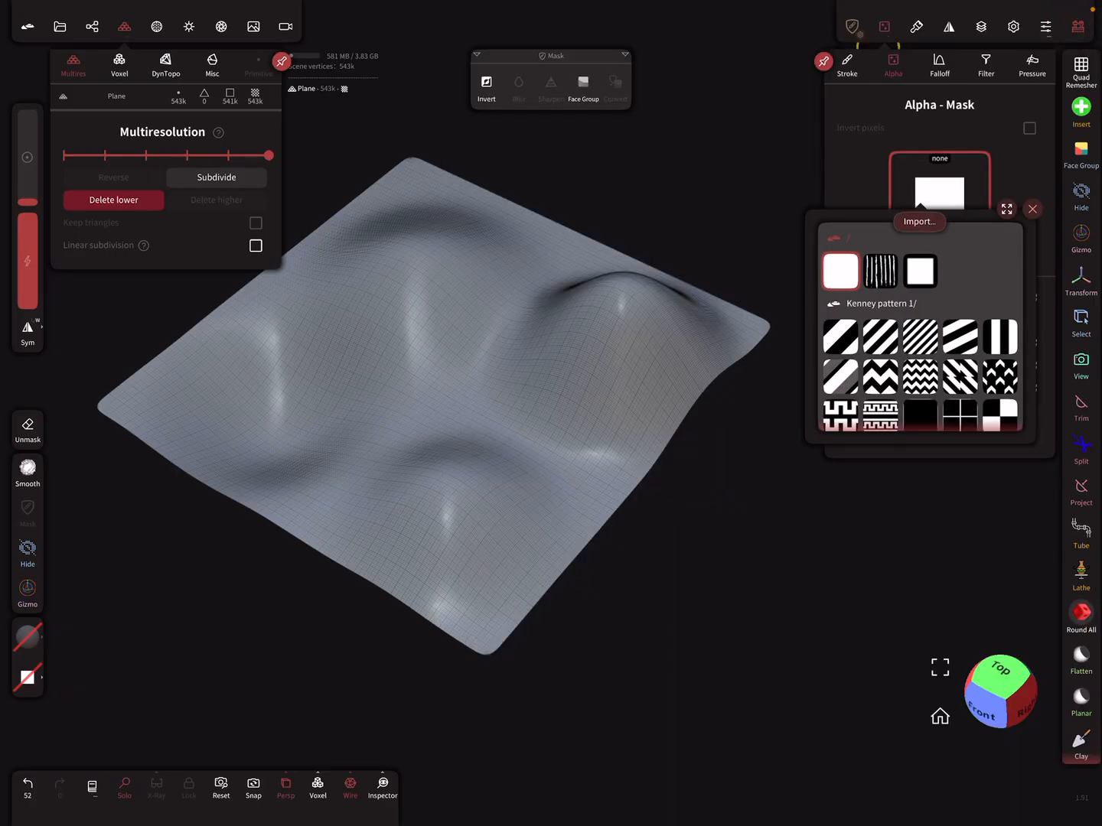
{"action": "left_click", "coordinate": [840, 272]}
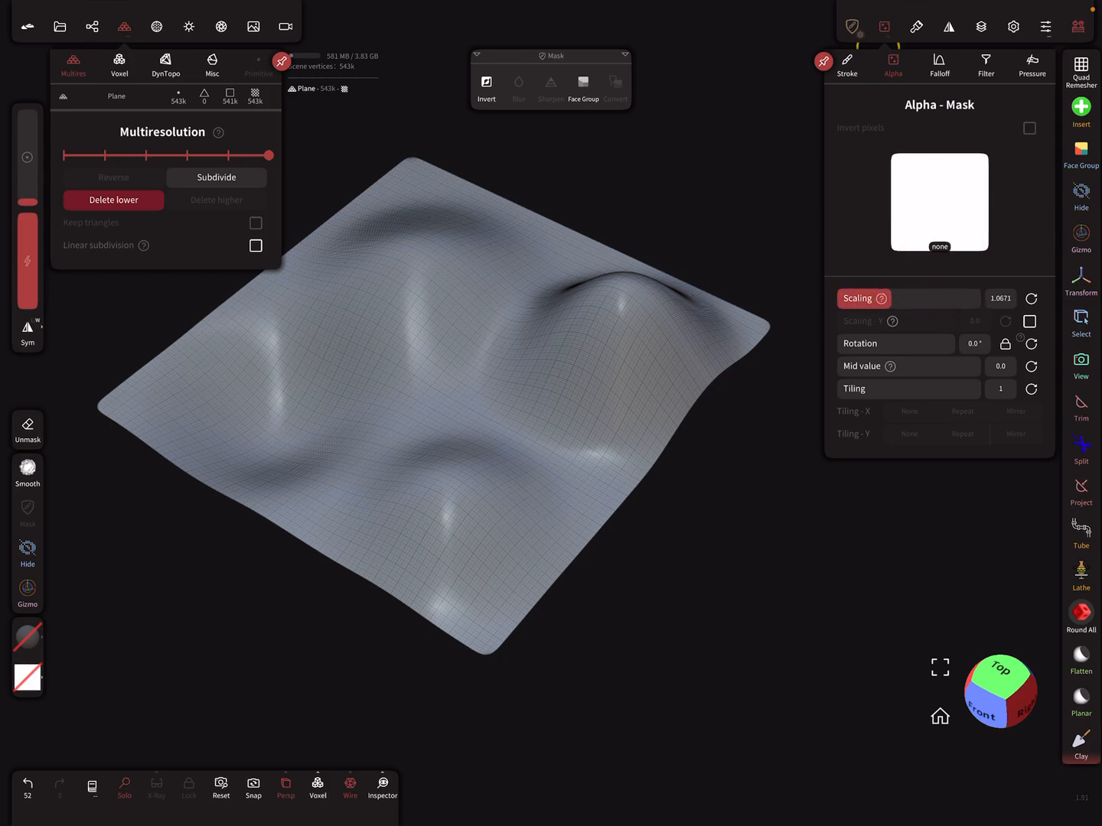
{"action": "mouse_move", "coordinate": [463, 435]}
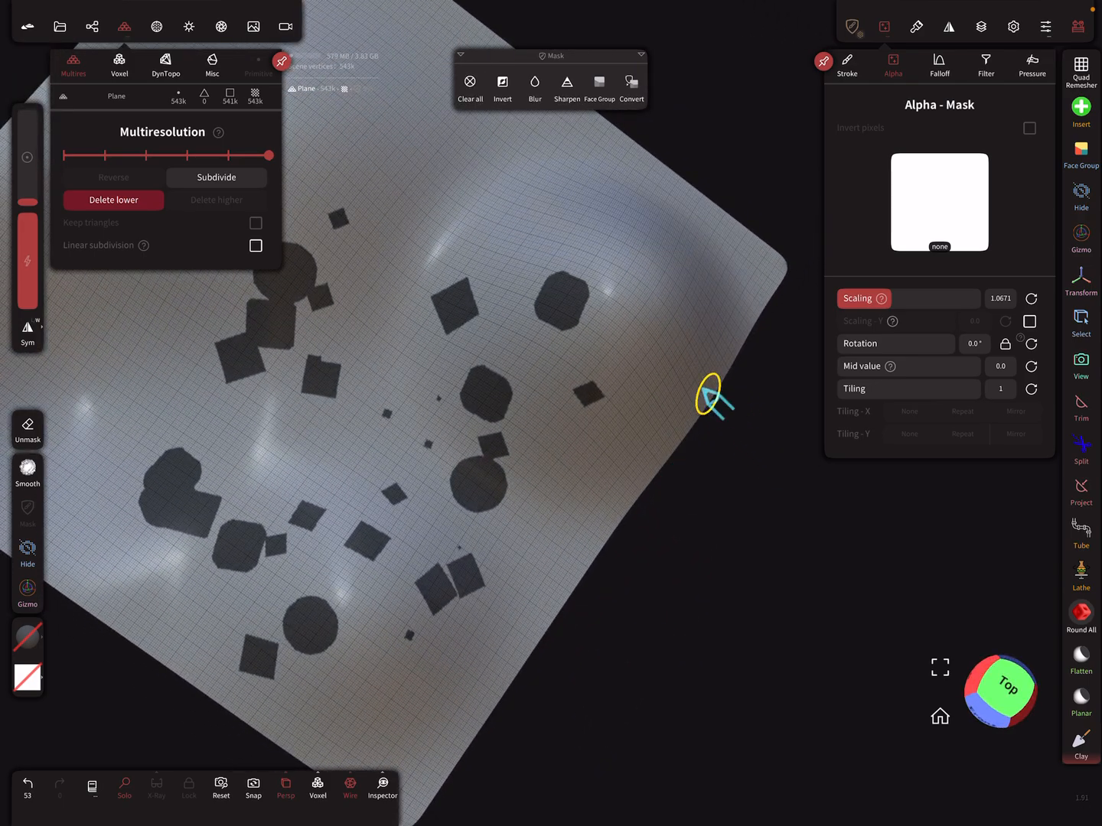
{"action": "mouse_move", "coordinate": [493, 310]}
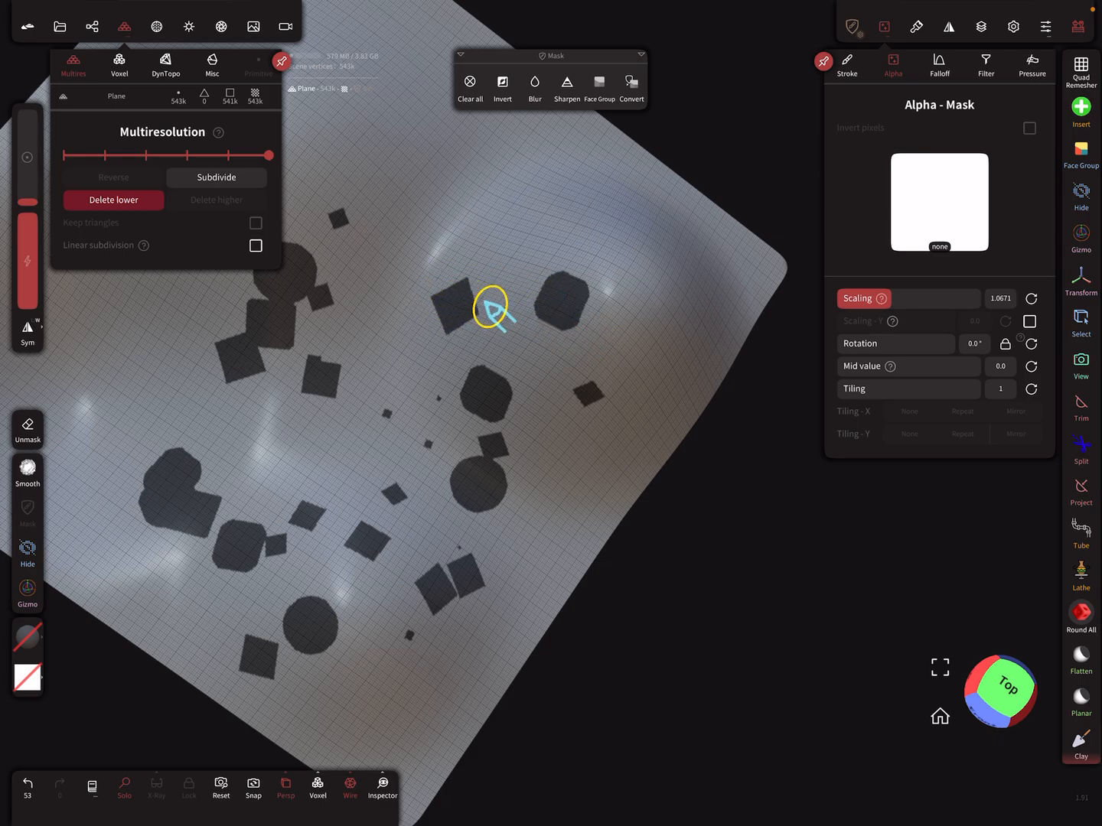
- Undo the mask dots and set the mask alpha to a soft round gradient, about 1.16 scale
{"action": "left_click", "coordinate": [469, 84]}
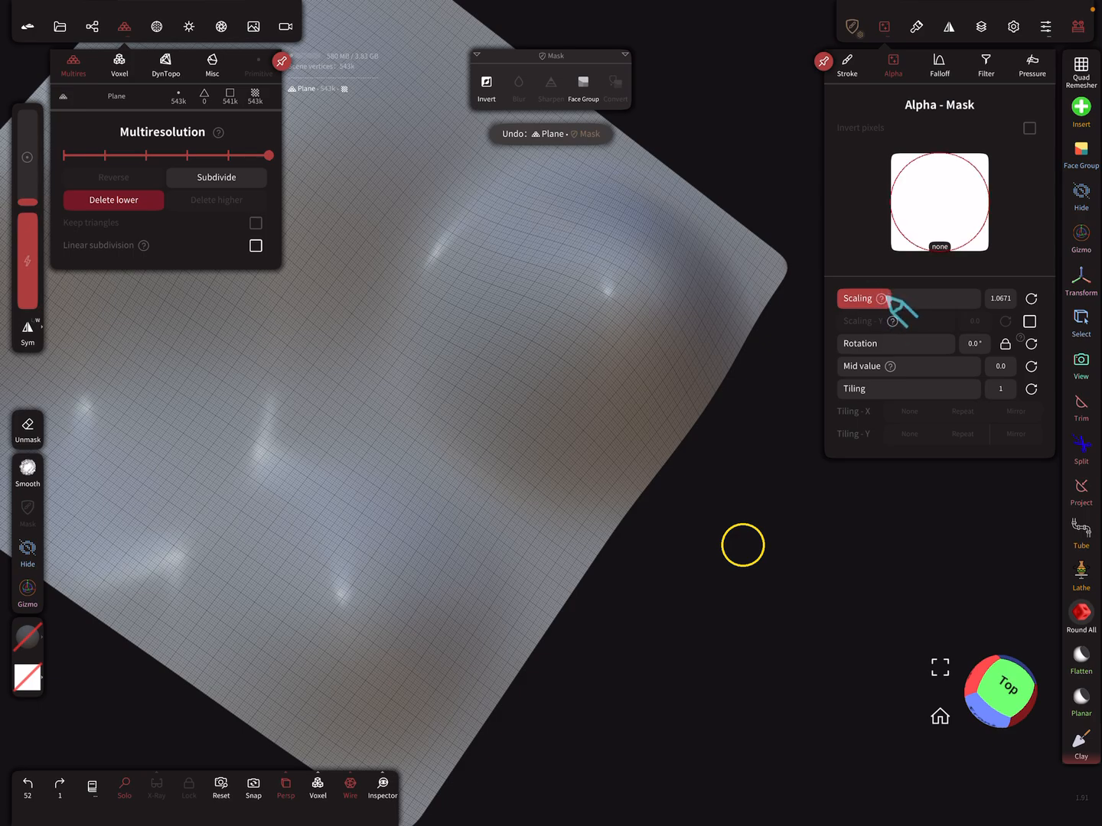
{"action": "mouse_move", "coordinate": [528, 252]}
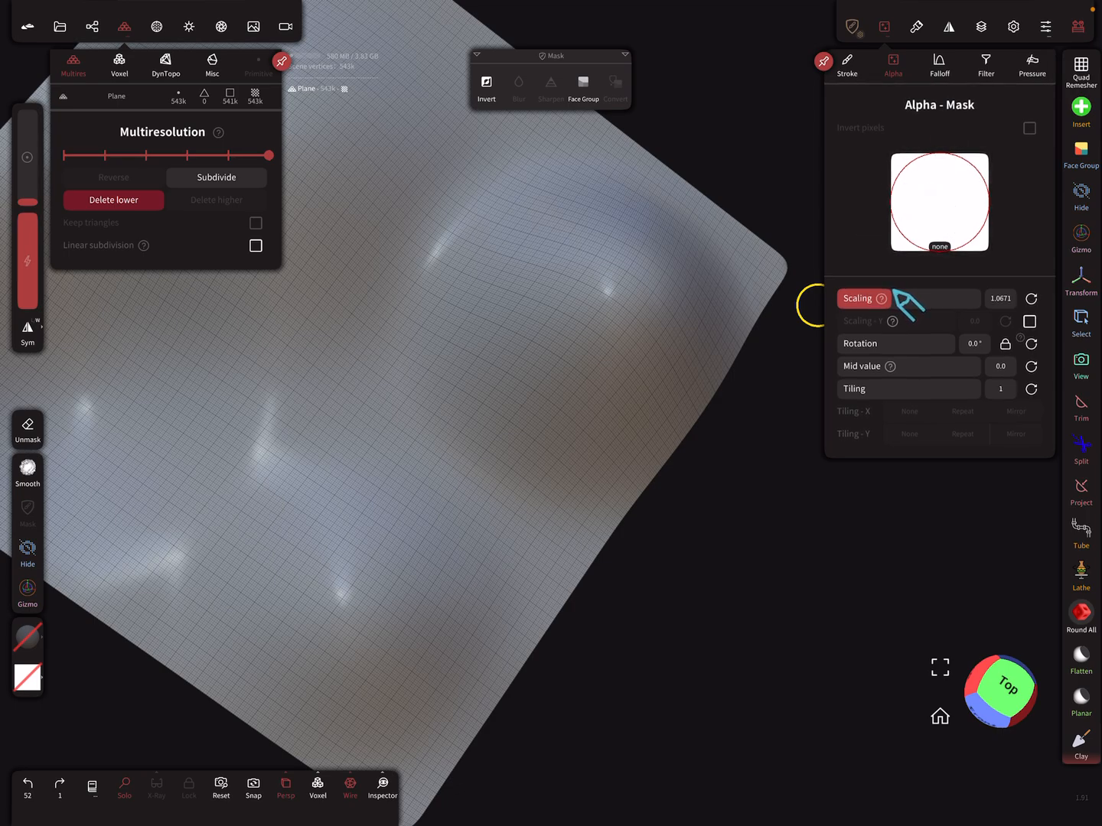
{"action": "left_click", "coordinate": [938, 201]}
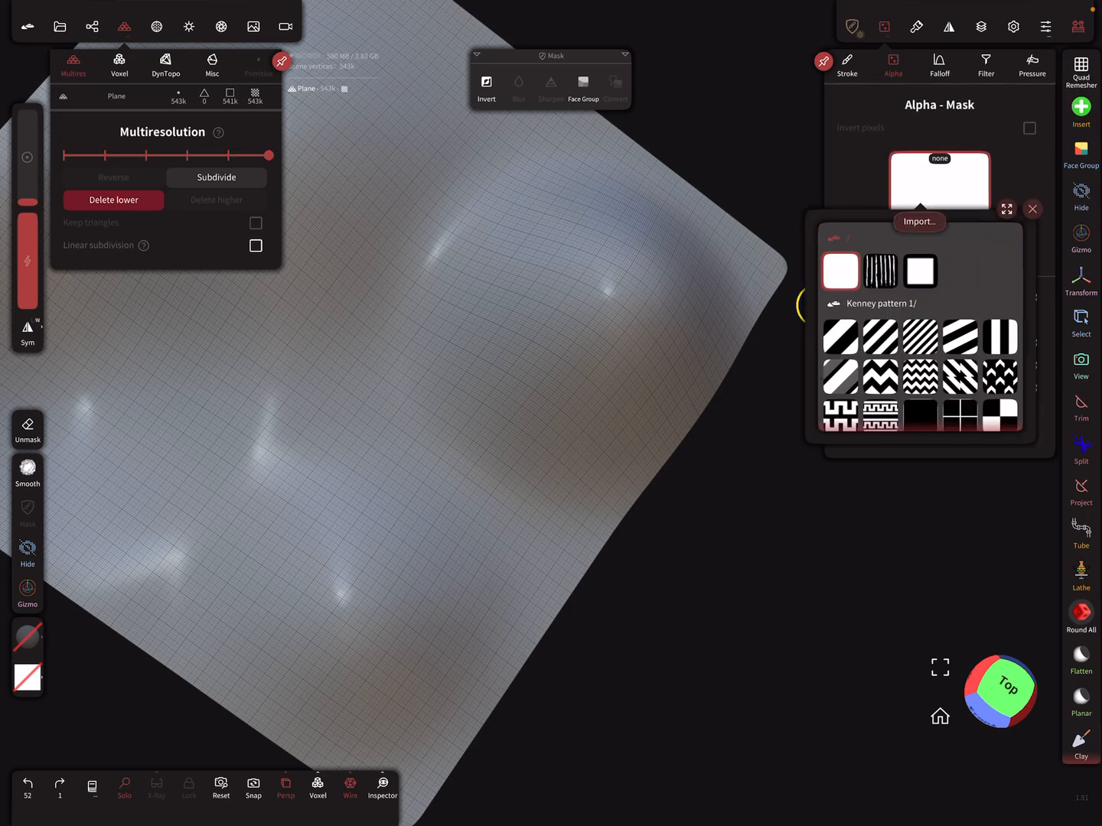
{"action": "left_click", "coordinate": [1006, 208]}
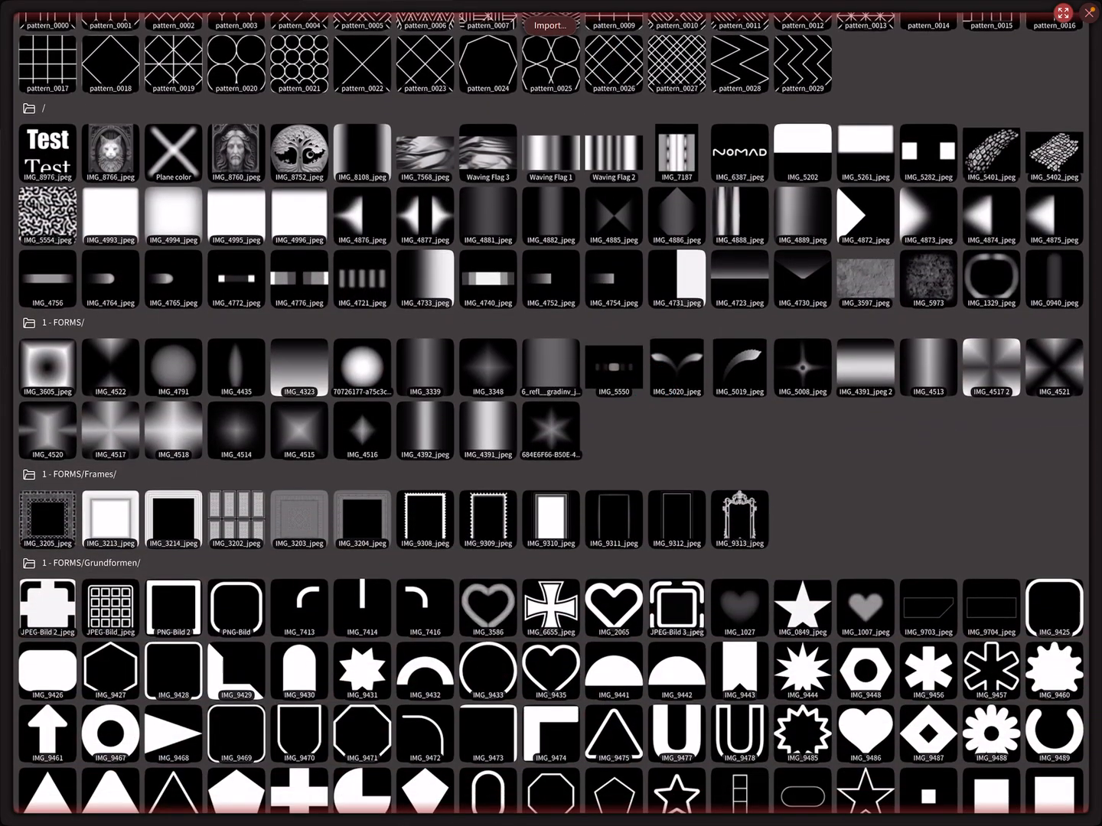
{"action": "left_click", "coordinate": [361, 367]}
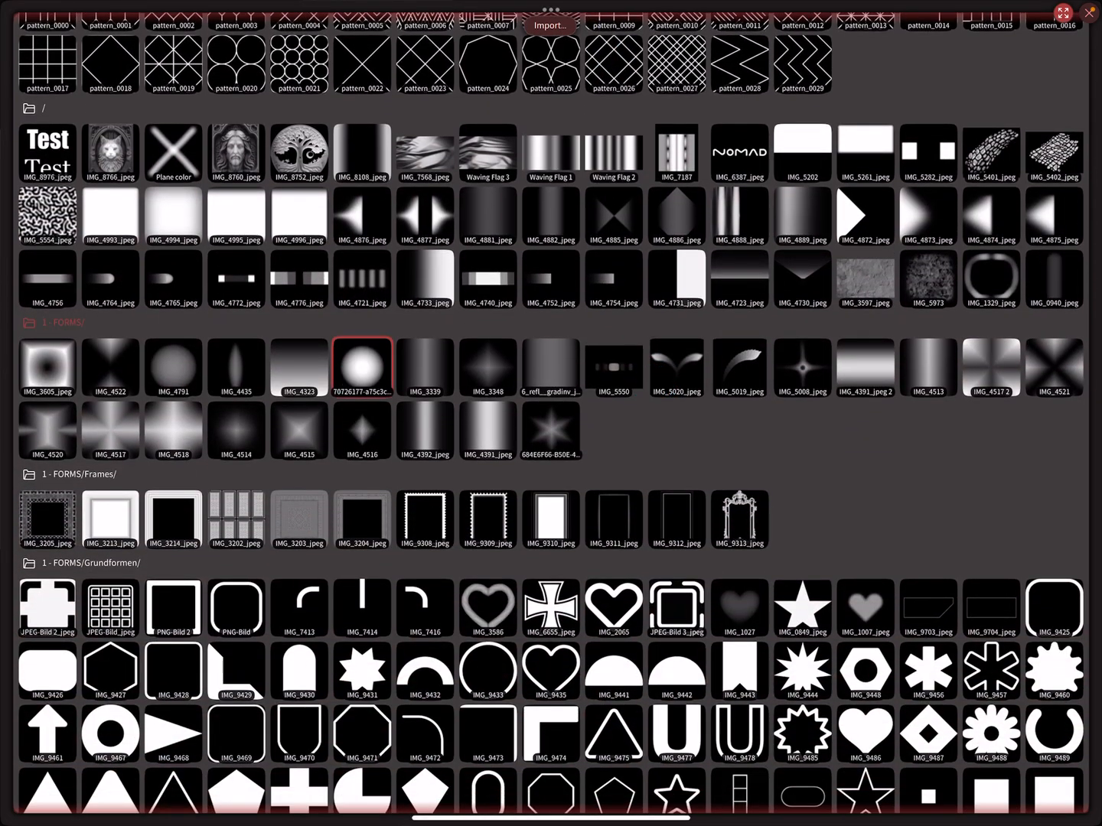
{"action": "left_click", "coordinate": [1069, 13]}
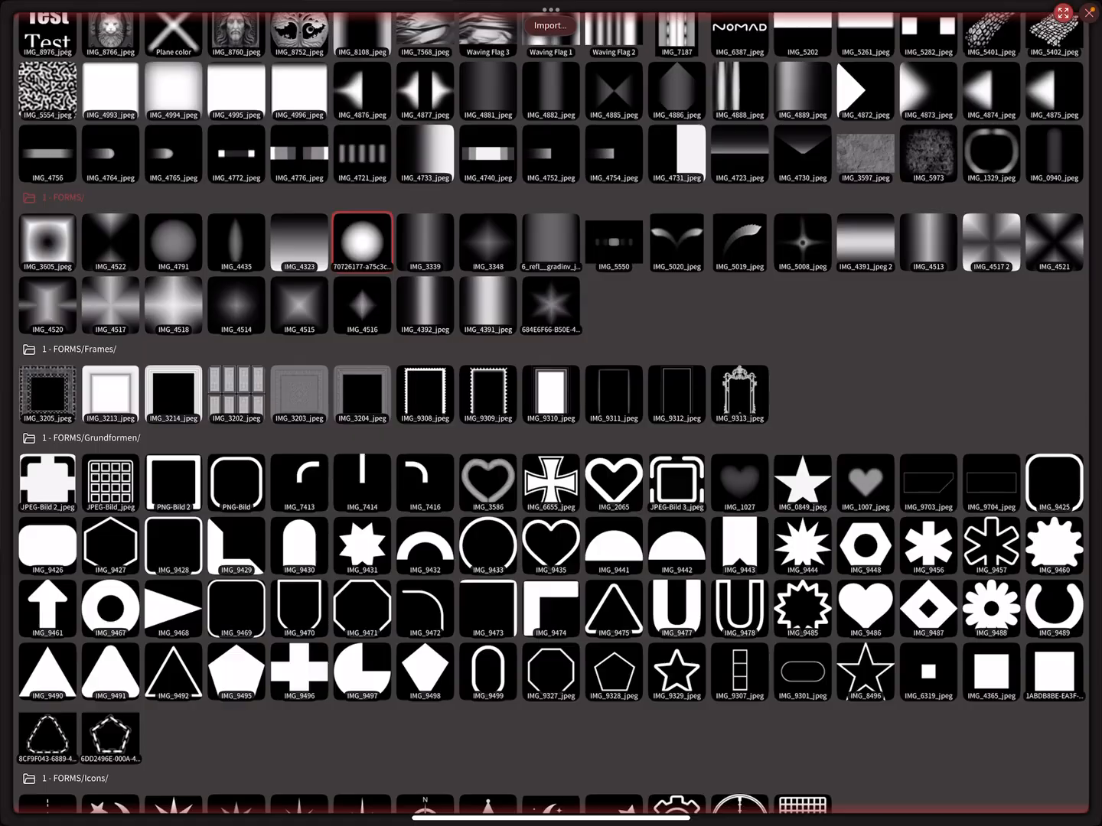
{"action": "left_click", "coordinate": [362, 241]}
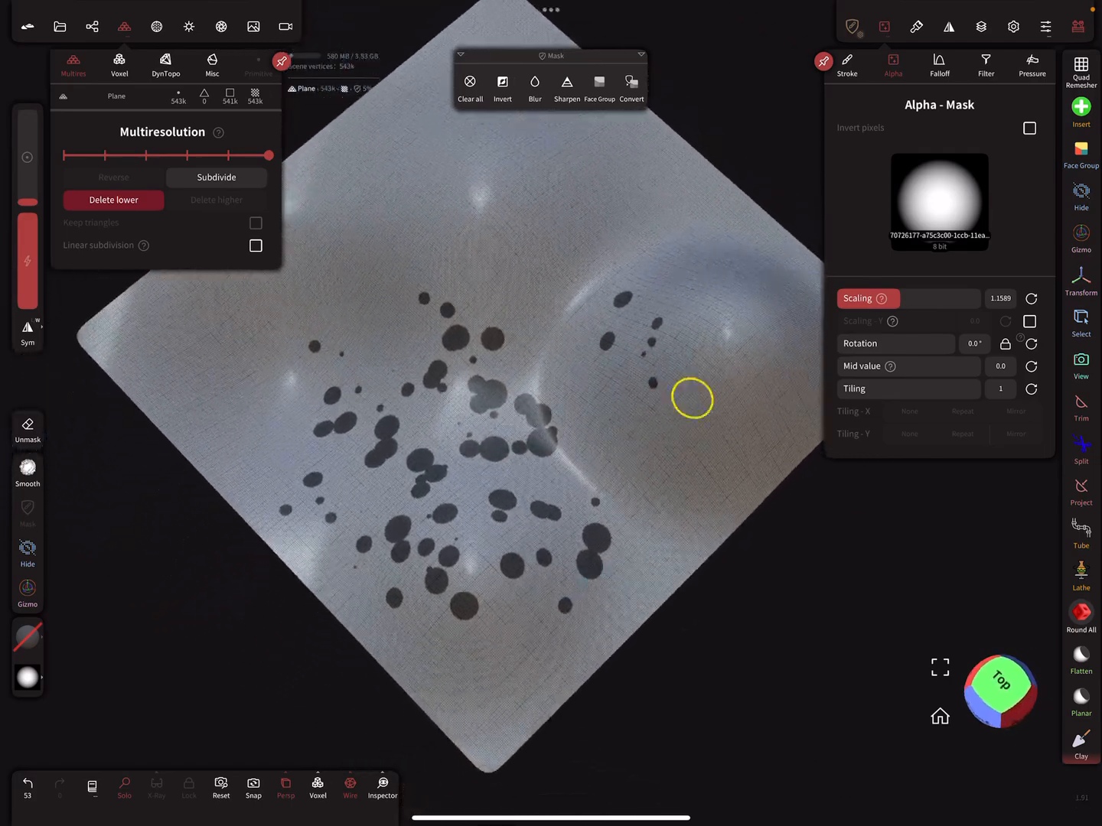
{"action": "left_click", "coordinate": [469, 84]}
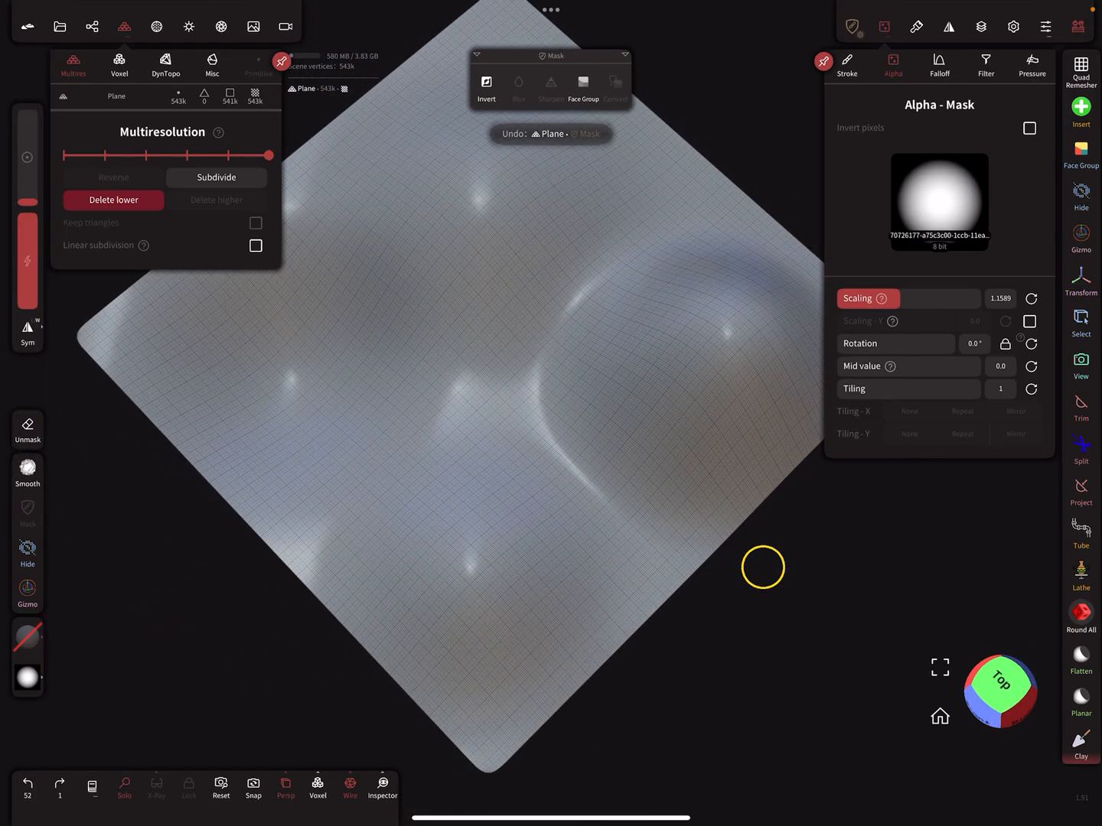
- Raise mask stroke spacing to about 127% and paint varied round dots across the terrain
{"action": "left_click", "coordinate": [846, 65]}
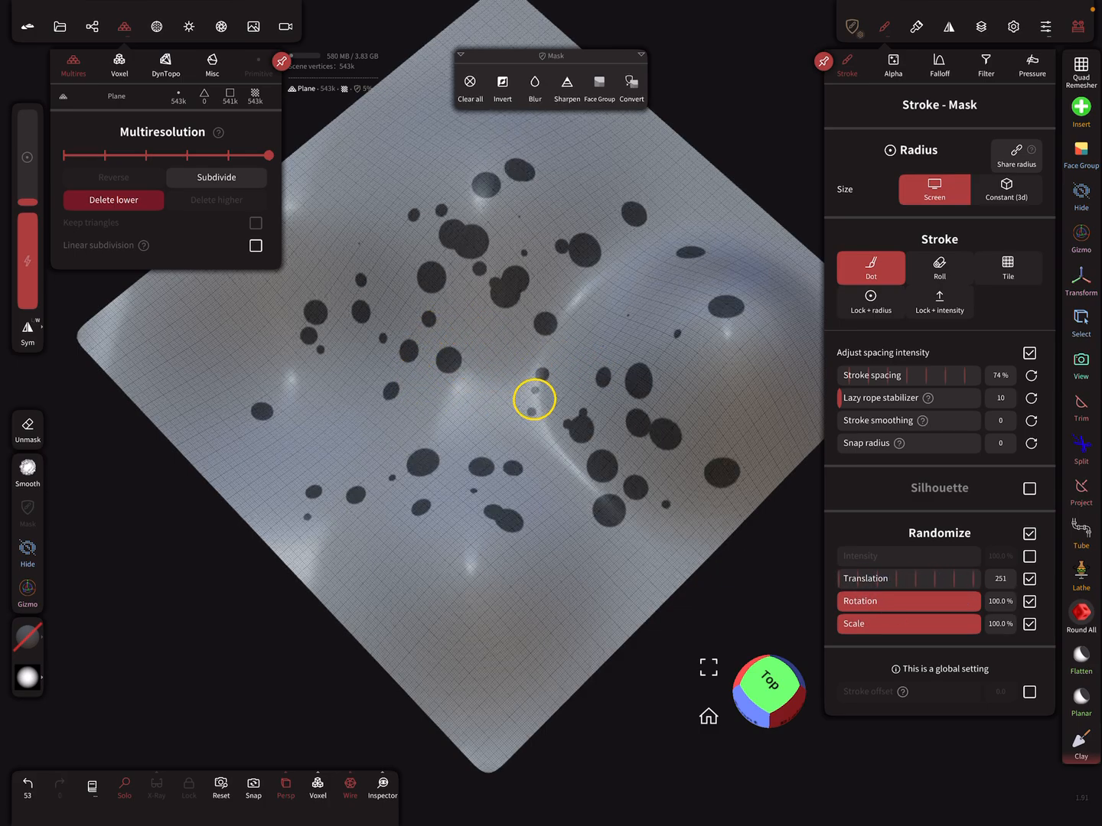
{"action": "left_click", "coordinate": [470, 88]}
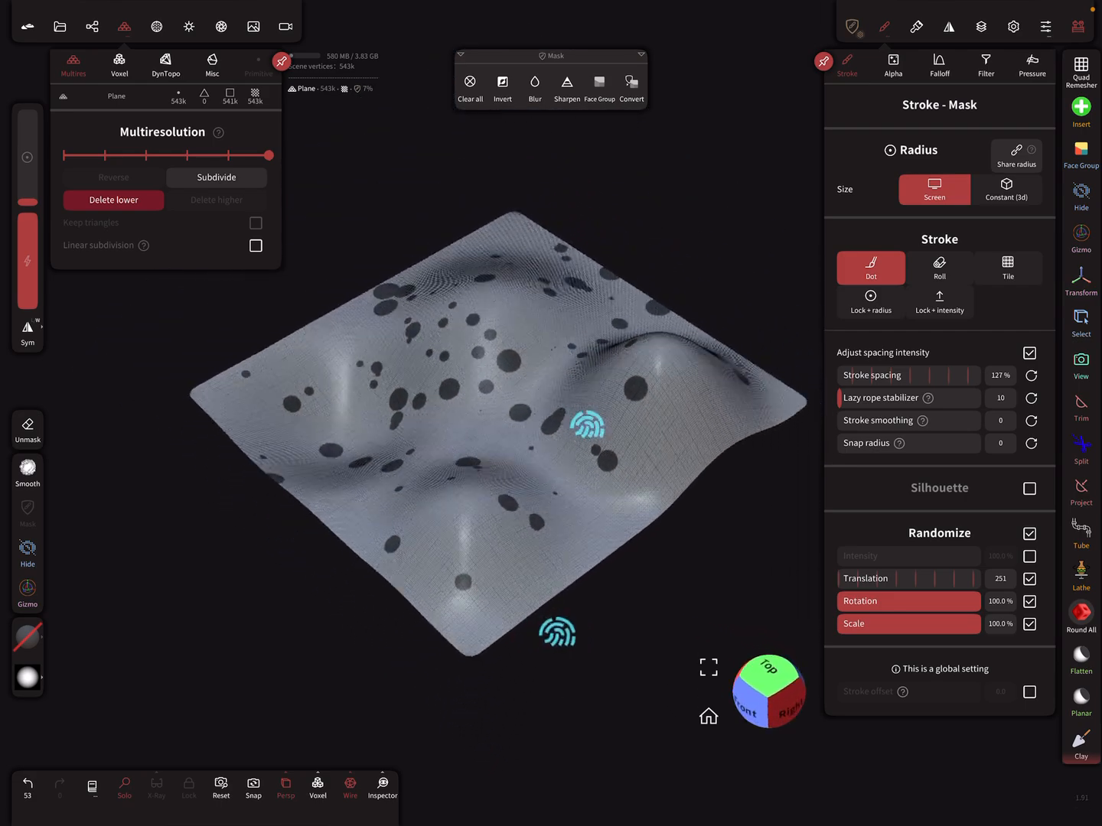
{"action": "left_click", "coordinate": [470, 88]}
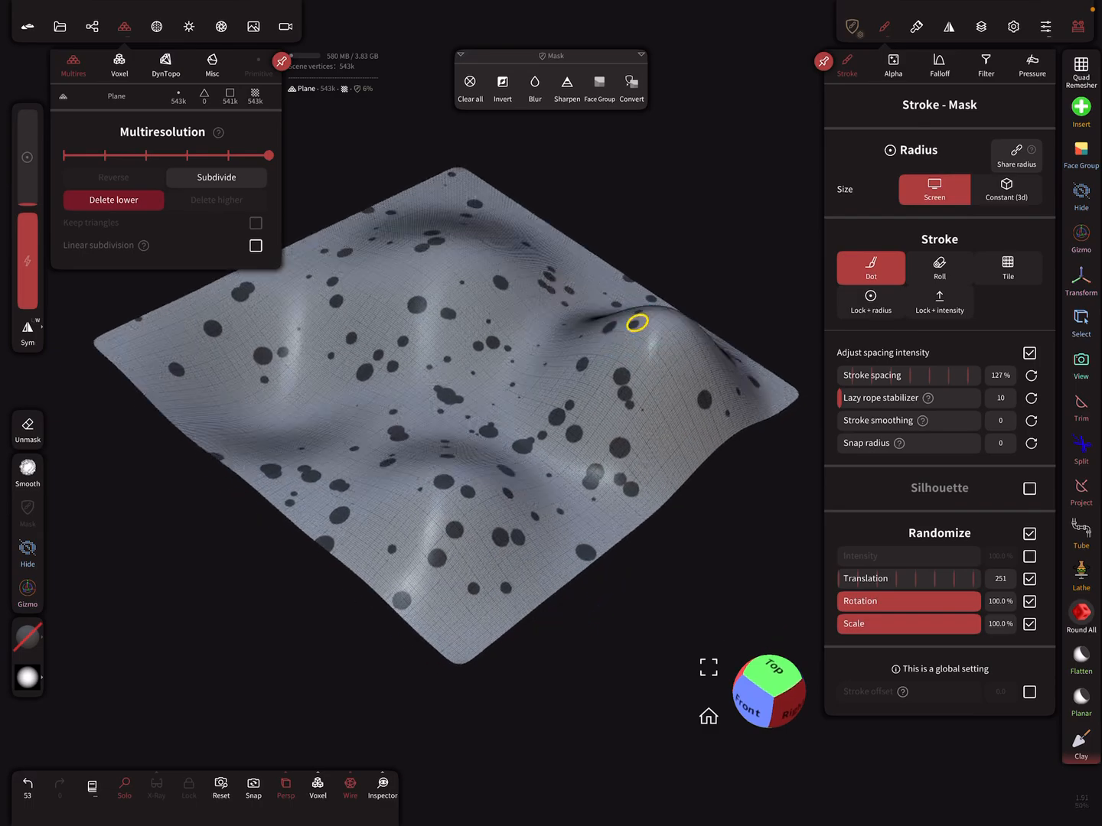
{"action": "left_click", "coordinate": [470, 89]}
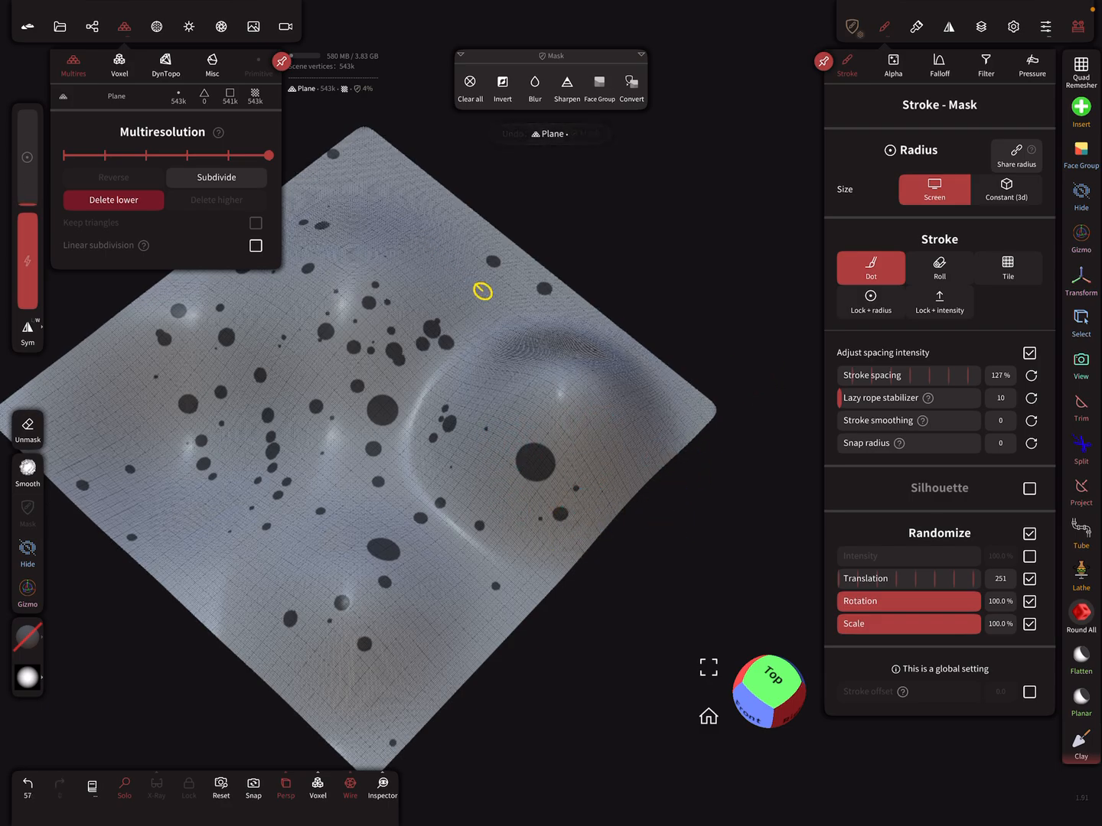
{"action": "mouse_move", "coordinate": [412, 167]}
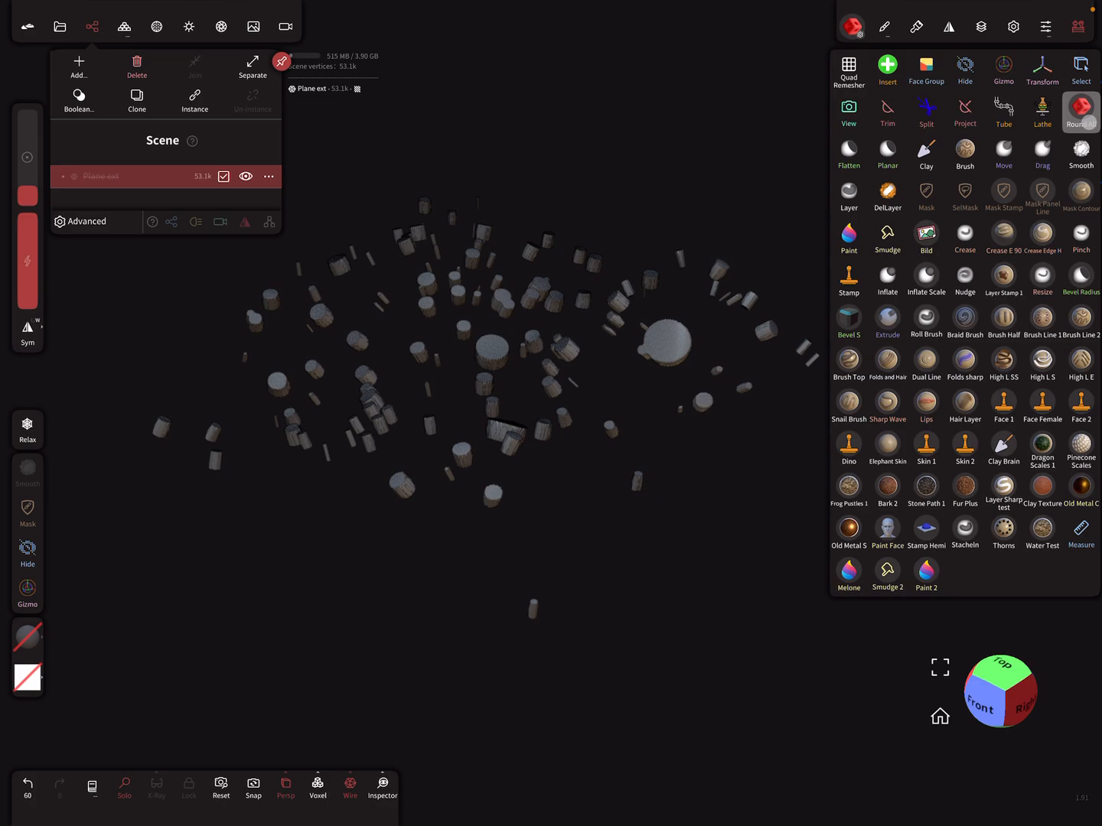
- Repeatedly decimate the extracted rocks at 50% target triangles, down to 992 vertices
{"action": "left_click", "coordinate": [1080, 111]}
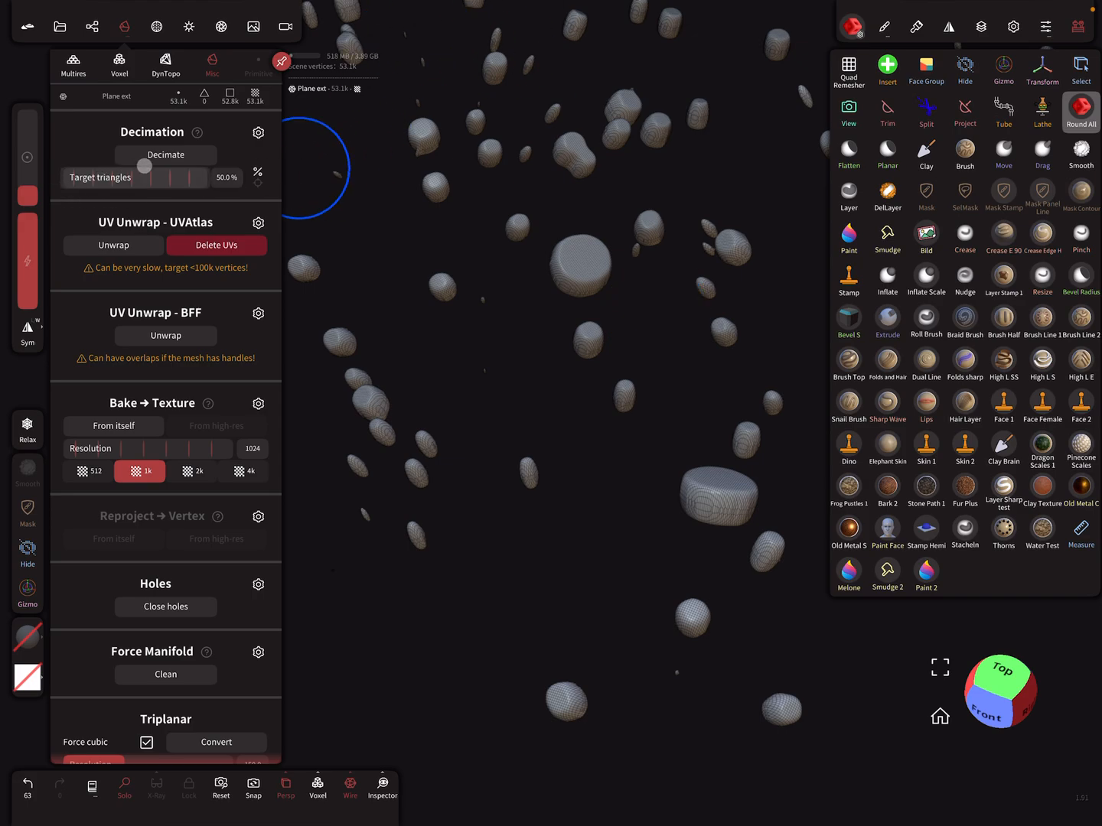
{"action": "left_click", "coordinate": [165, 154]}
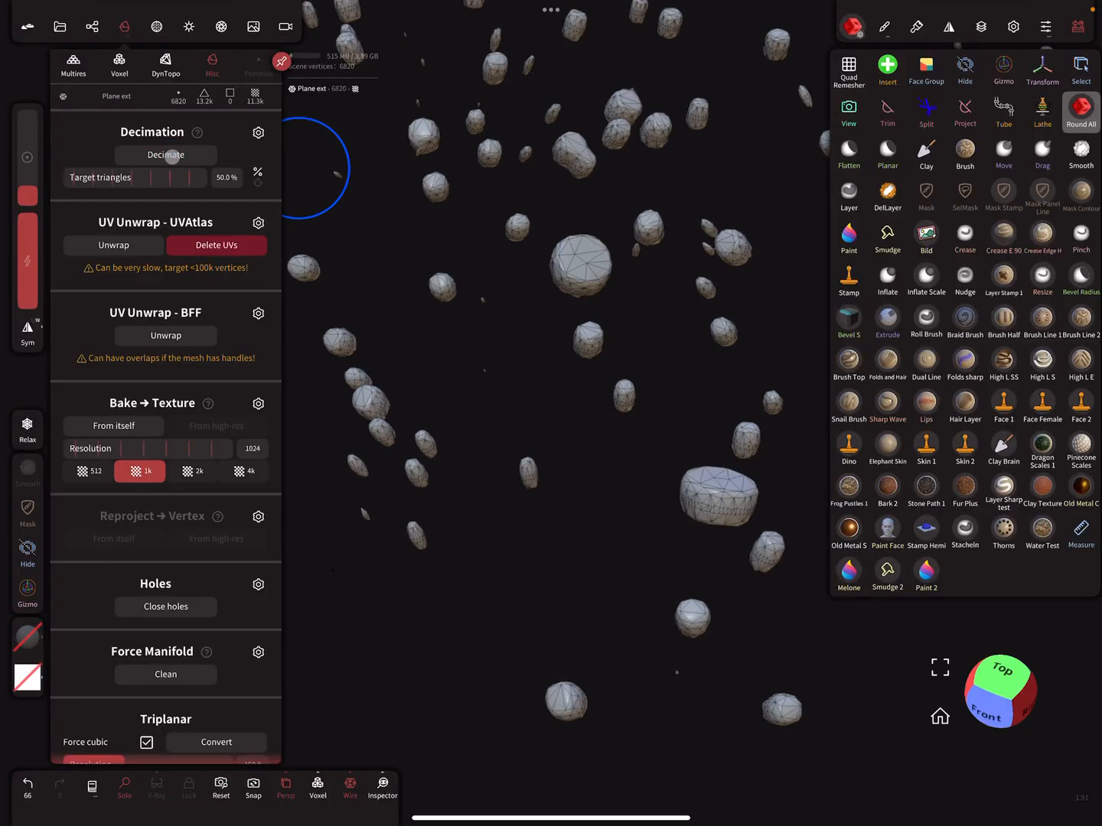
{"action": "left_click", "coordinate": [165, 154]}
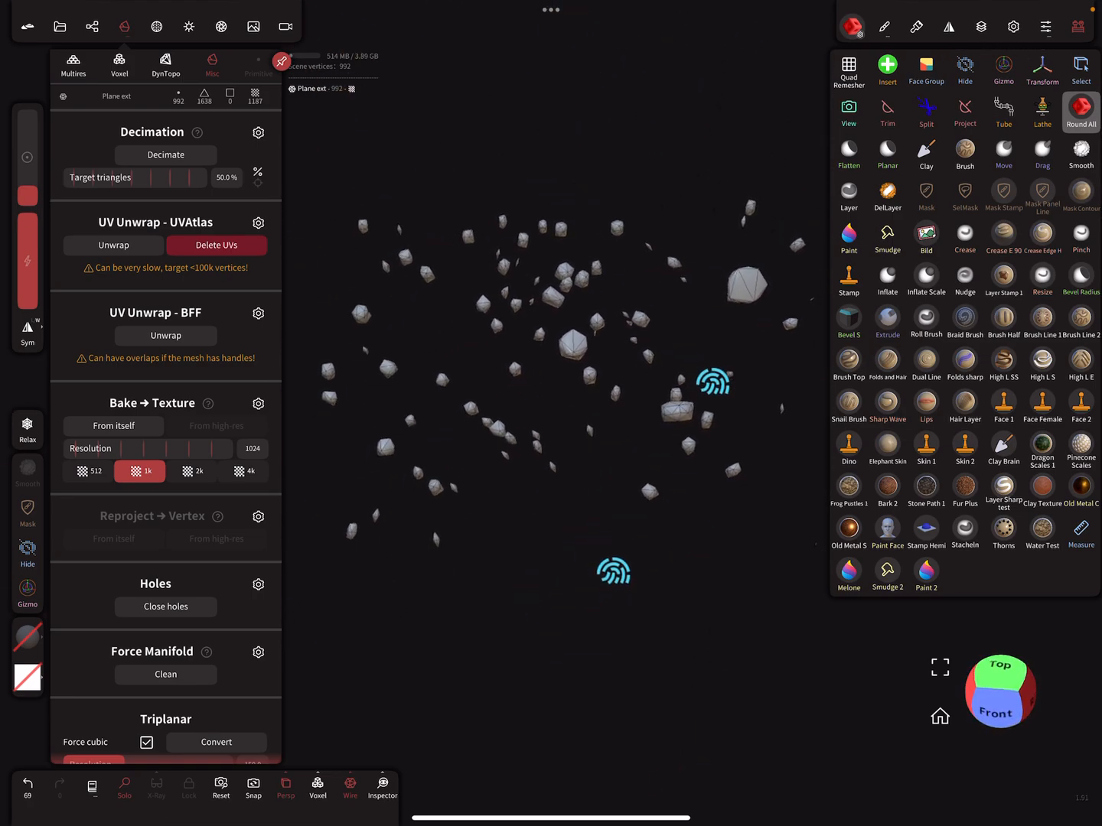
- Create rotated instances Plane ext 1 and Plane ext 2 of the rock object
{"action": "left_click", "coordinate": [92, 26]}
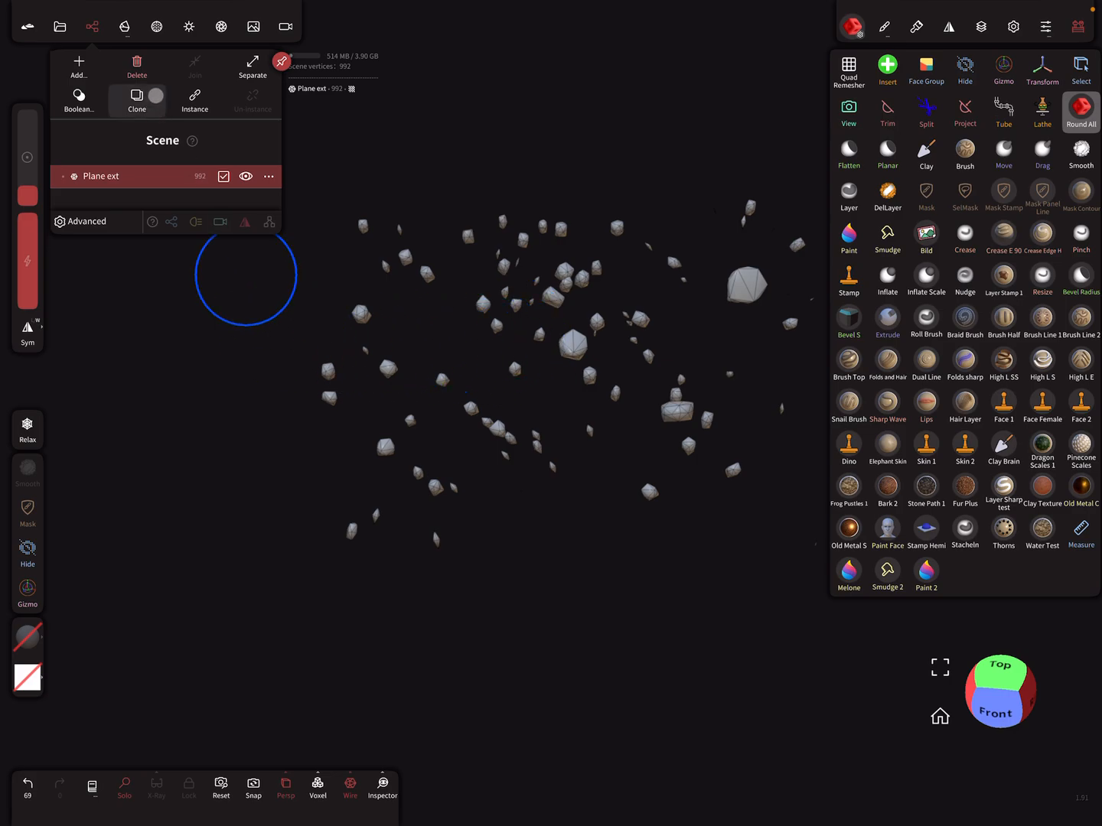
{"action": "left_click", "coordinate": [195, 100]}
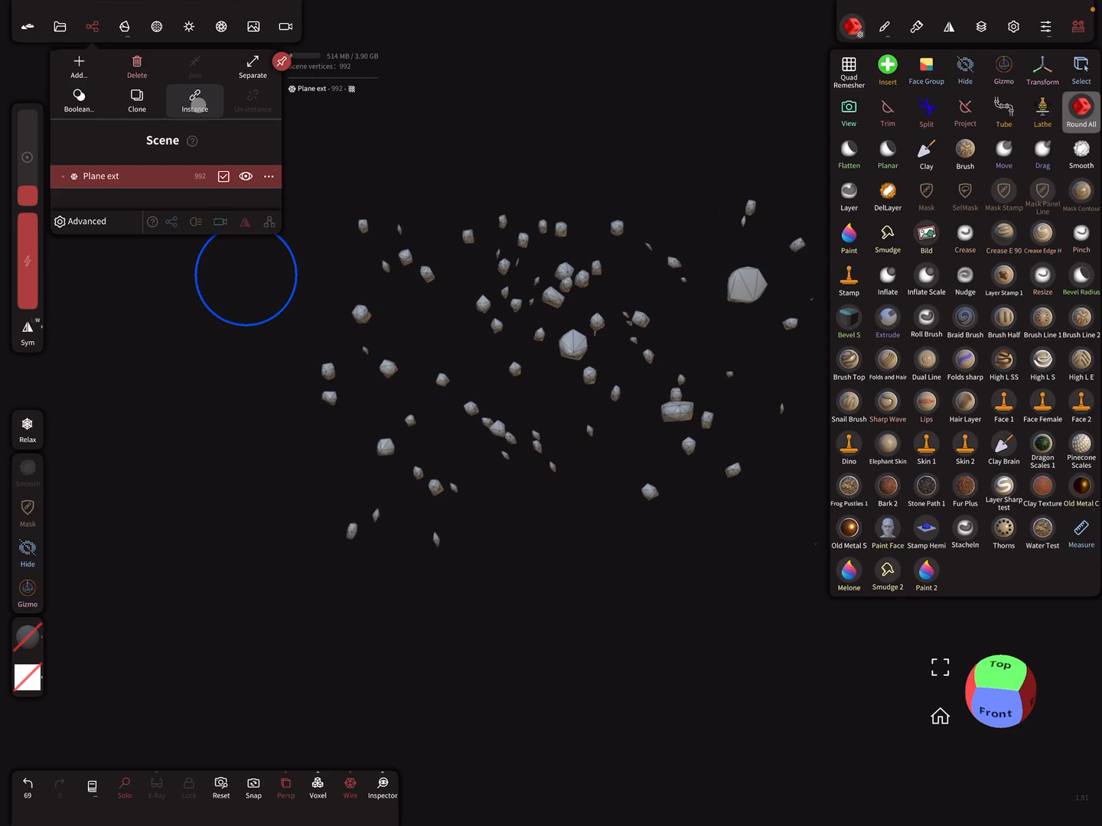
{"action": "left_click", "coordinate": [194, 100]}
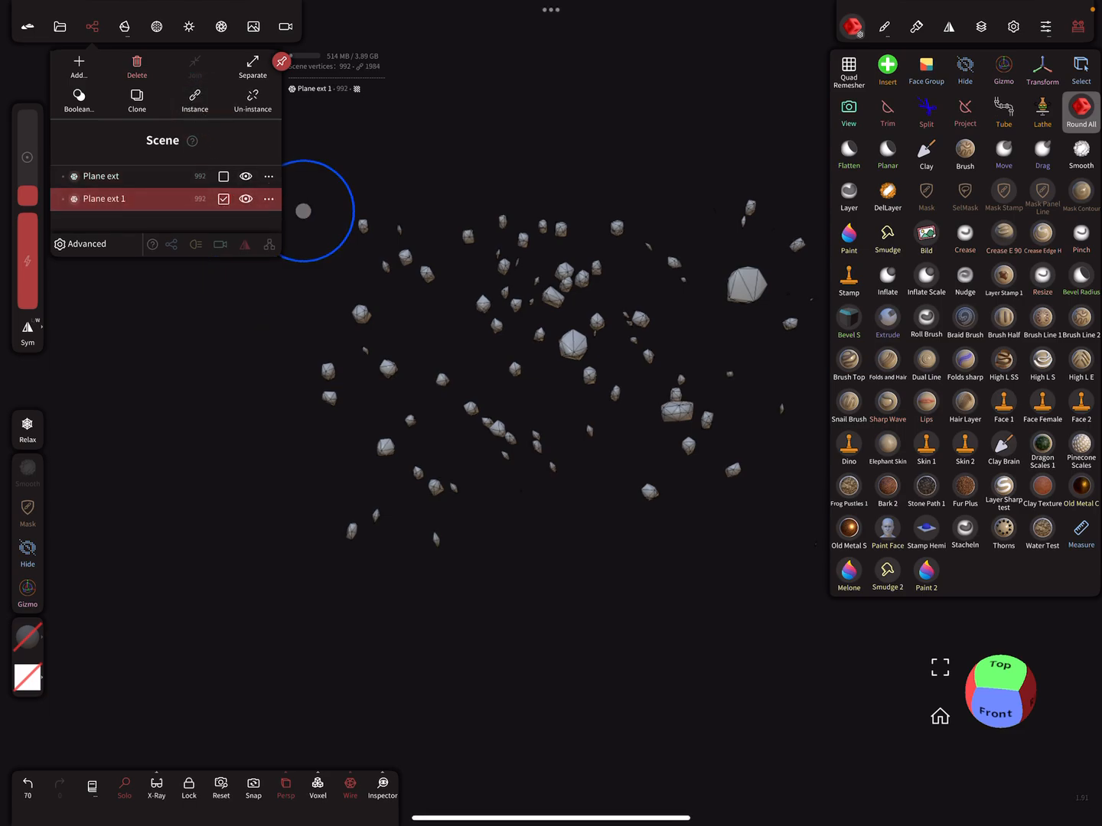
{"action": "left_click", "coordinate": [1003, 70]}
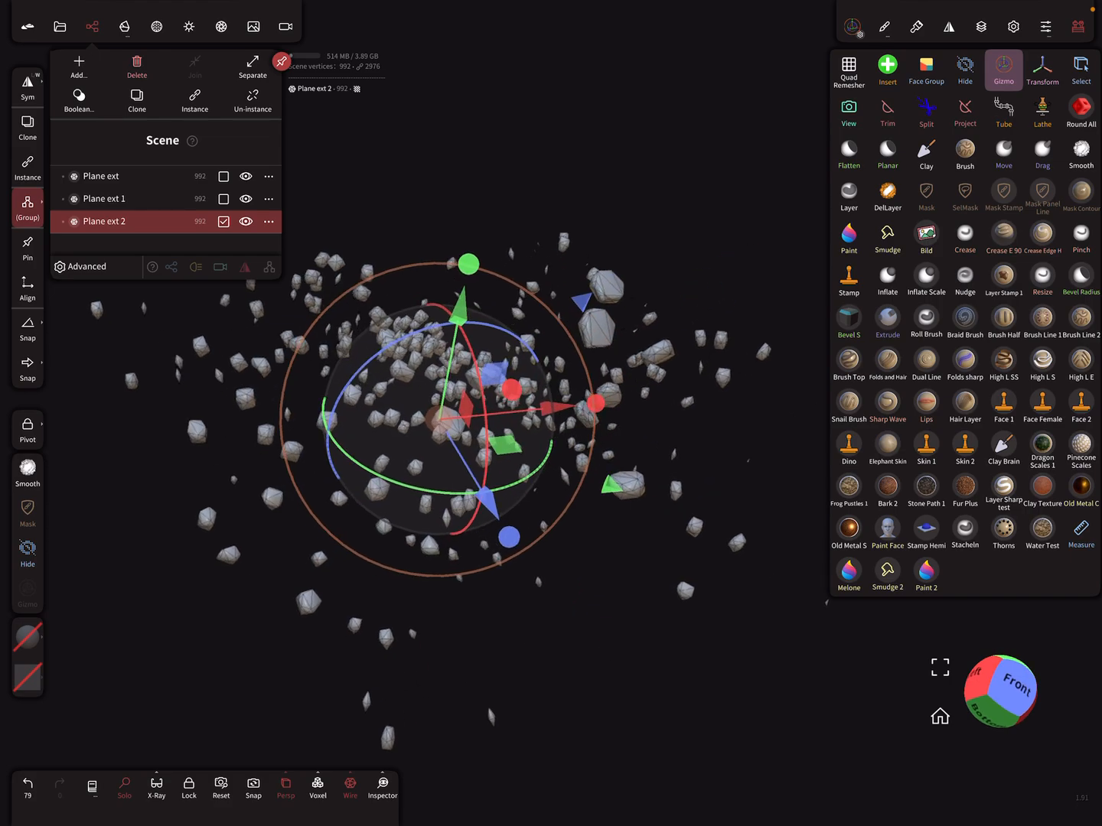
- Instance the rocks again to create Plane ext 3, about 3,968 vertices in total
{"action": "left_click", "coordinate": [136, 101]}
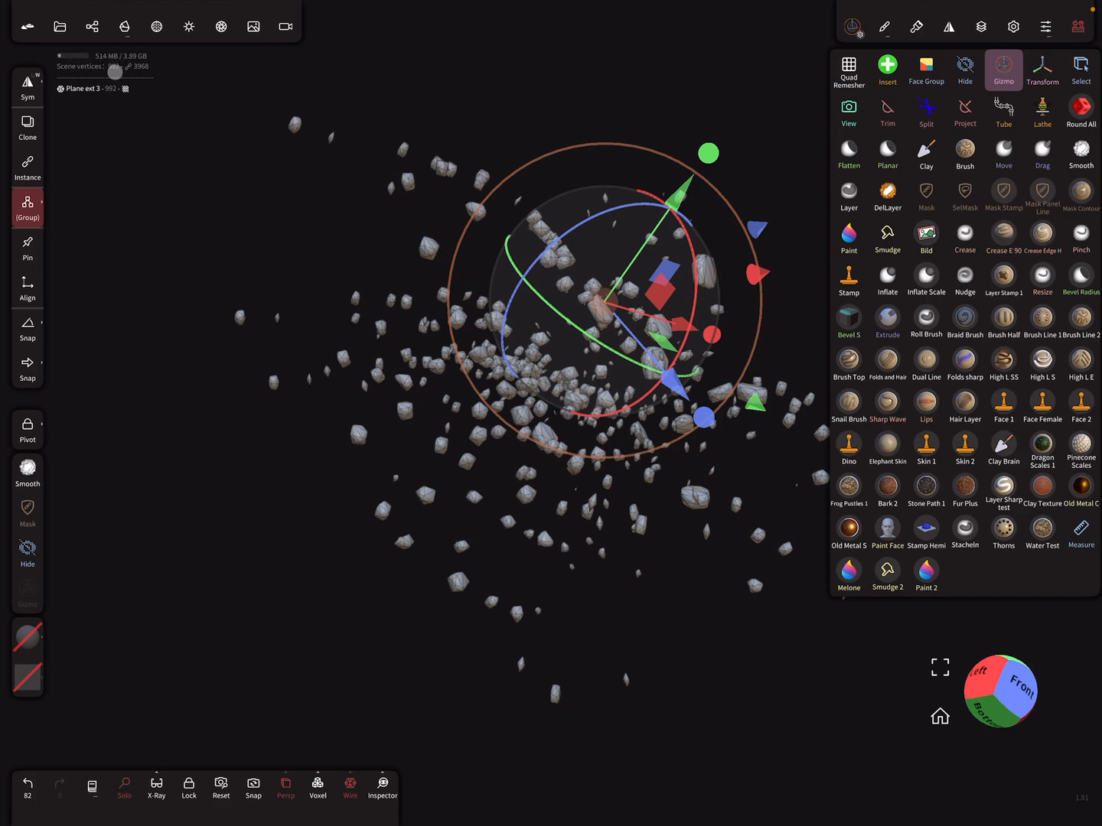
{"action": "mouse_move", "coordinate": [80, 170]}
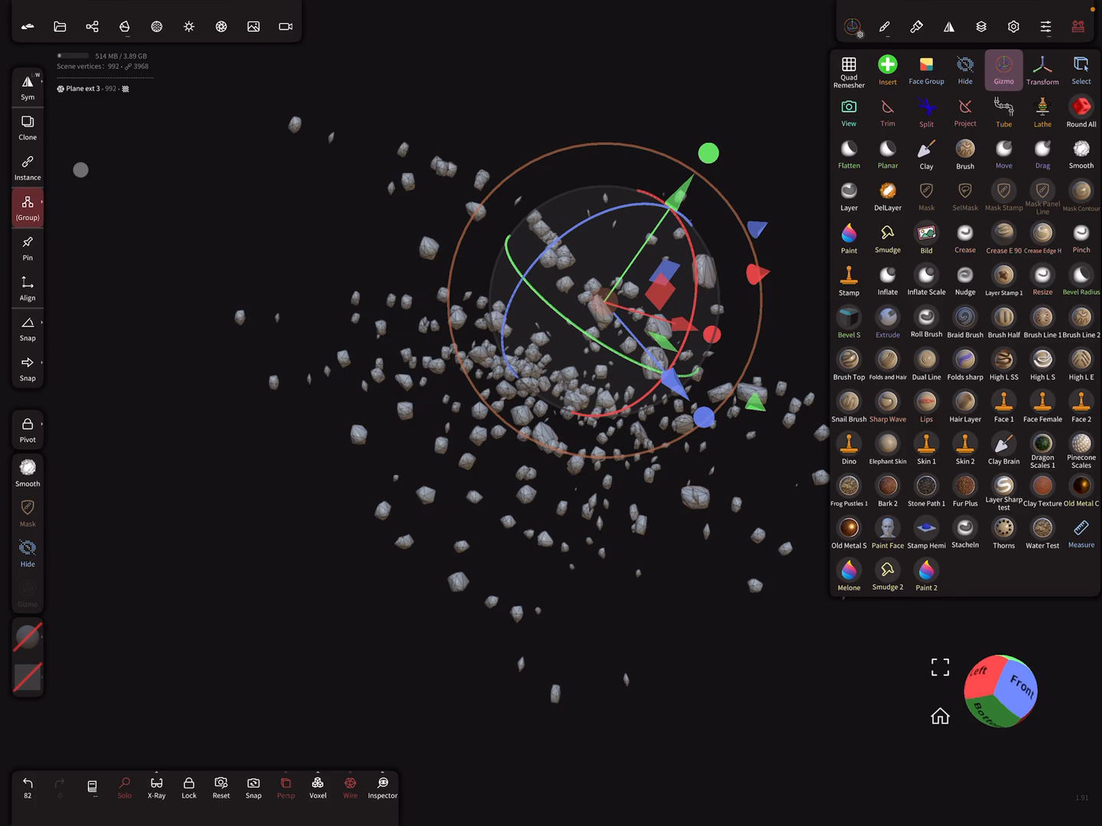